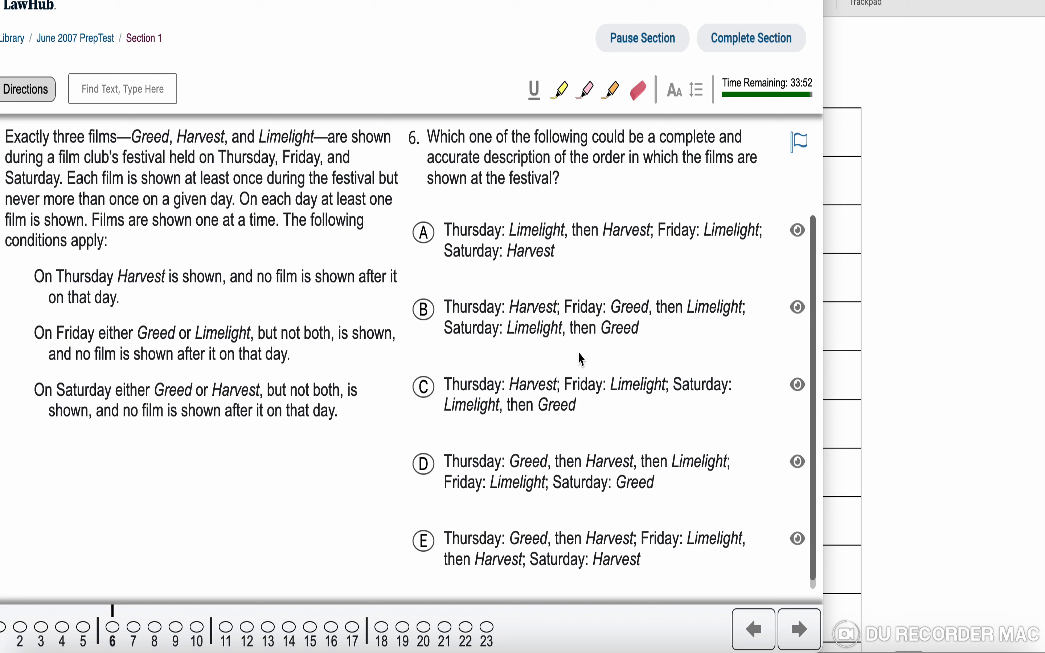
mouse_move(868, 357)
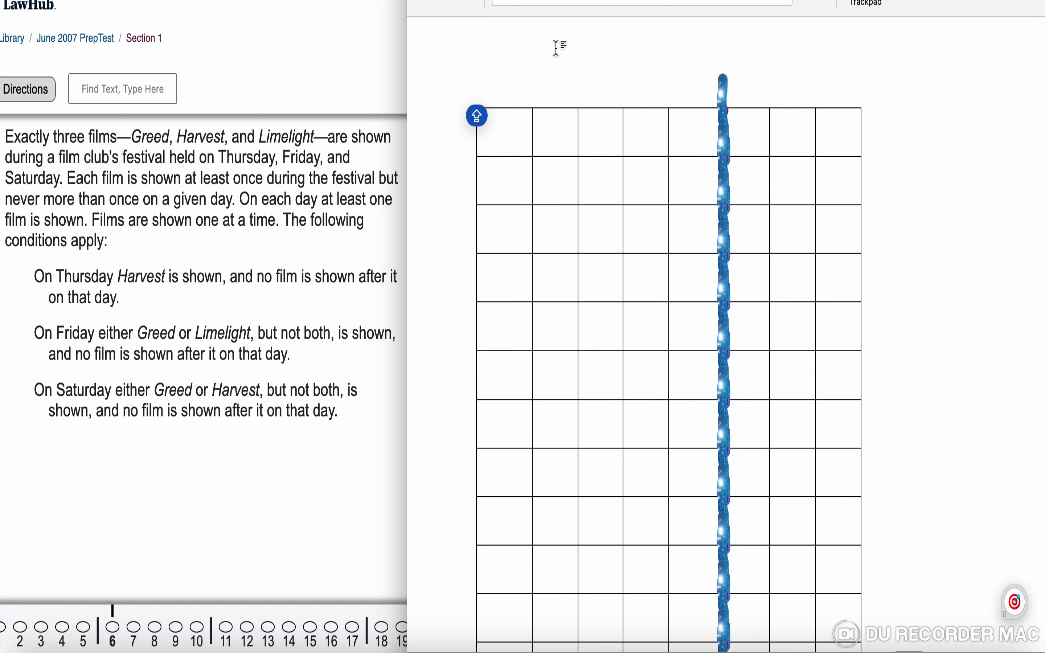
Head the grid columns with the film initials G and H, spaced out above it
text(H)
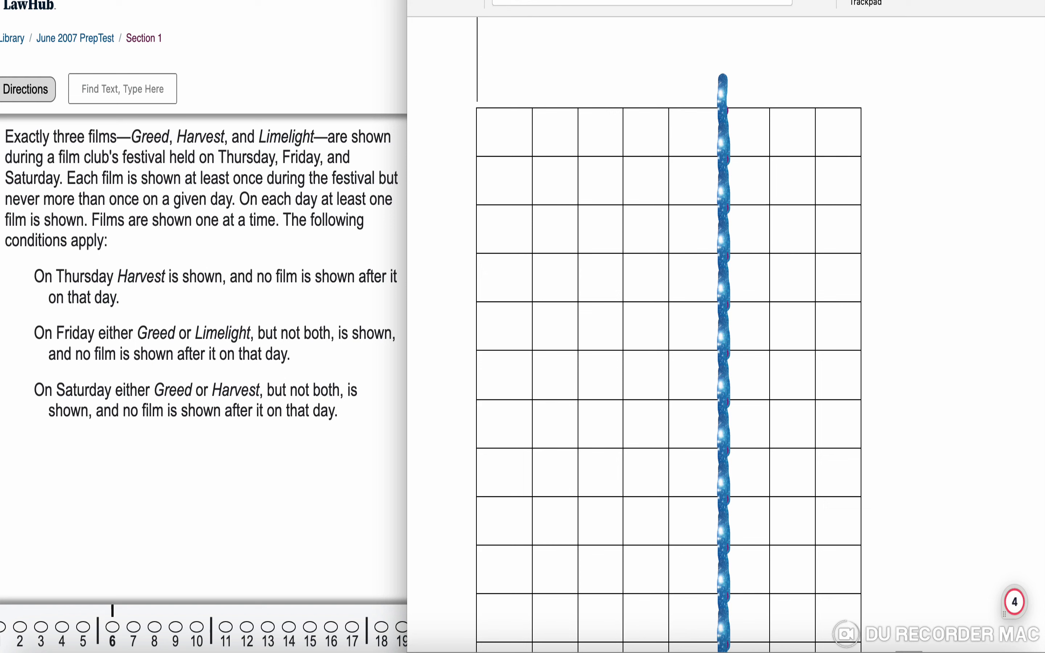
text(G)
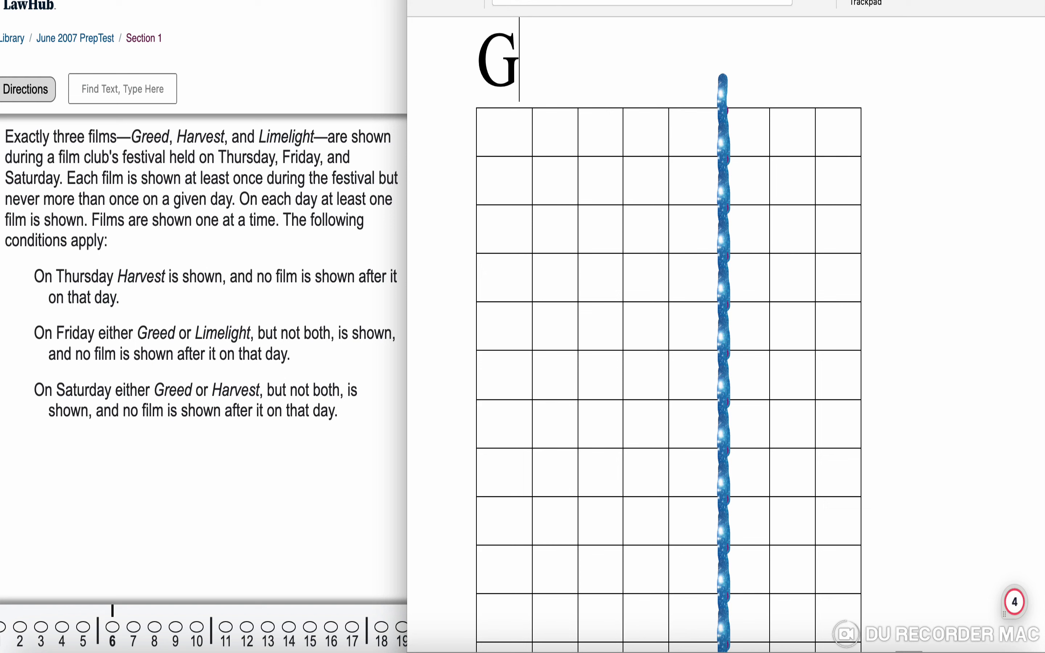
text(H)
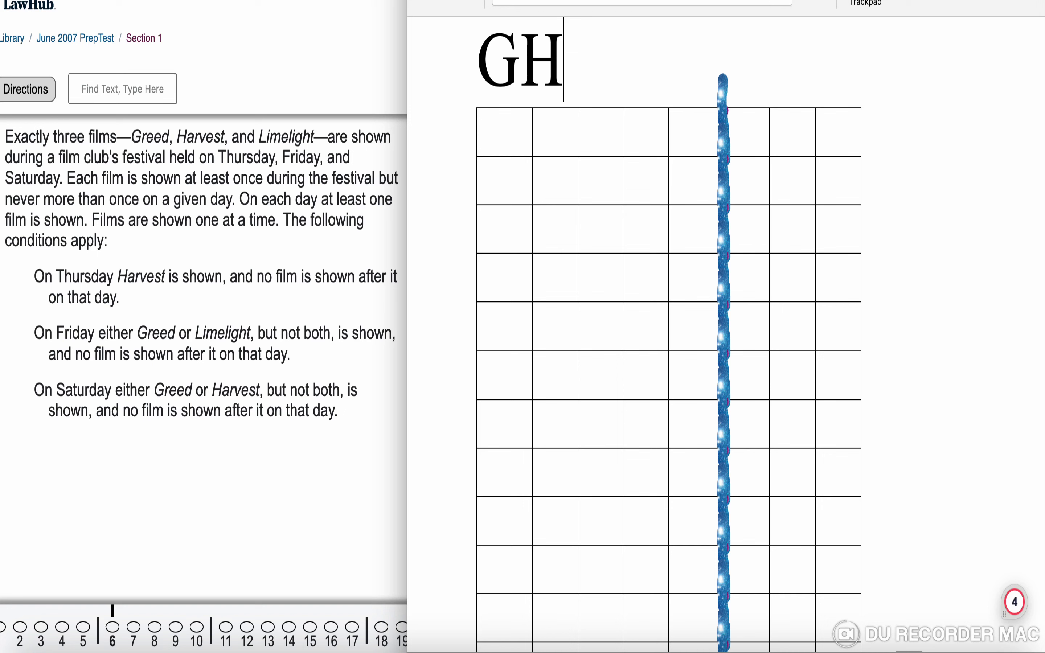
key(Backspace)
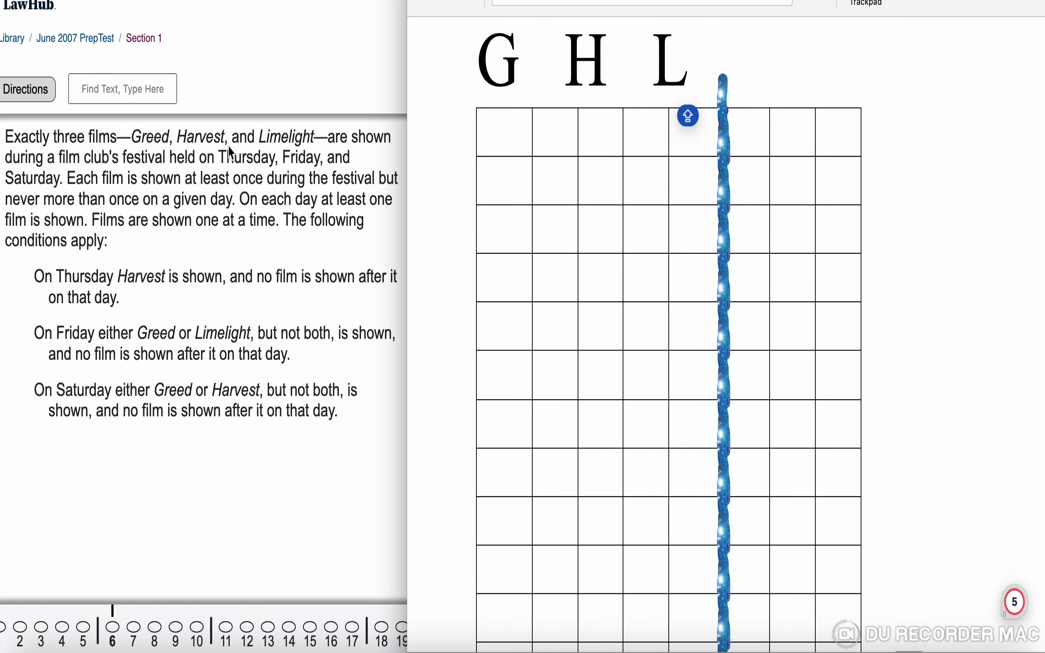
mouse_move(418, 198)
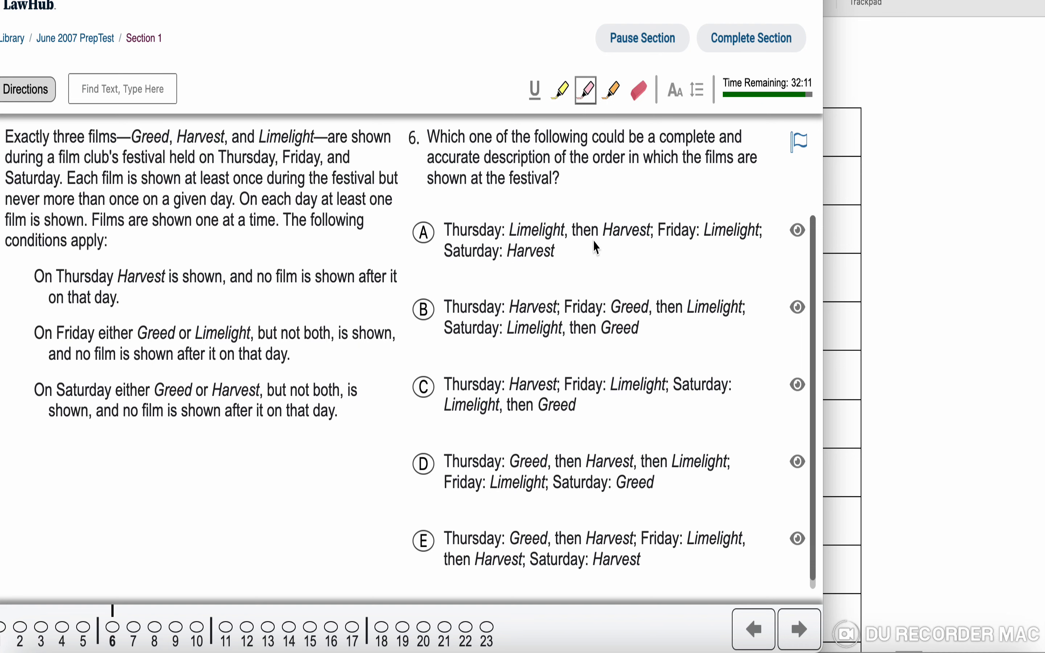
mouse_move(919, 234)
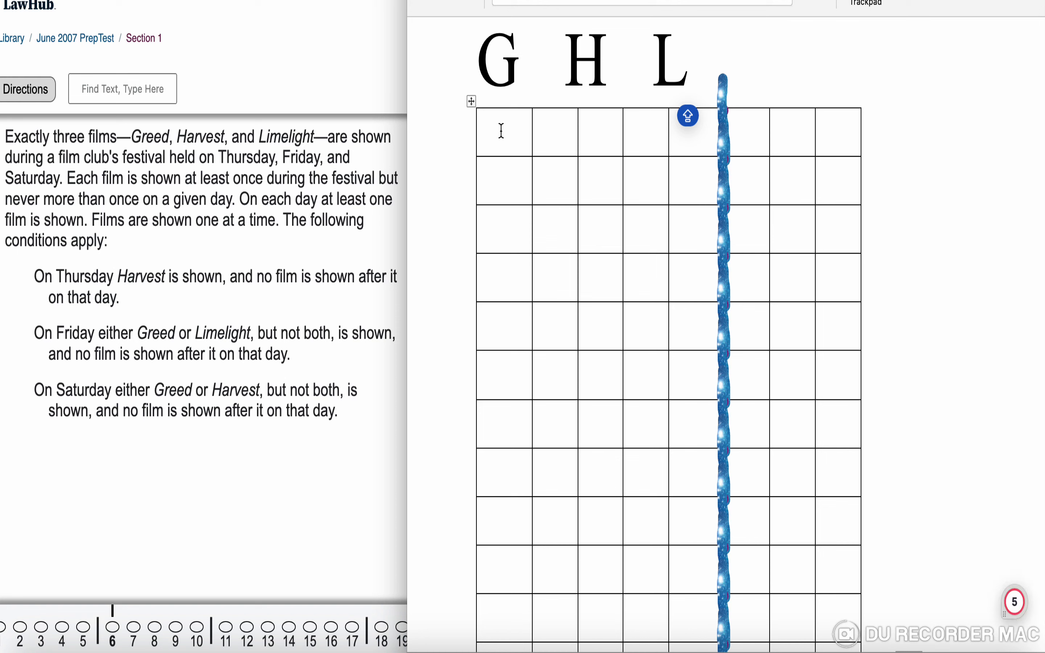
Label the first column's cells with the days T, F and S
text(T)
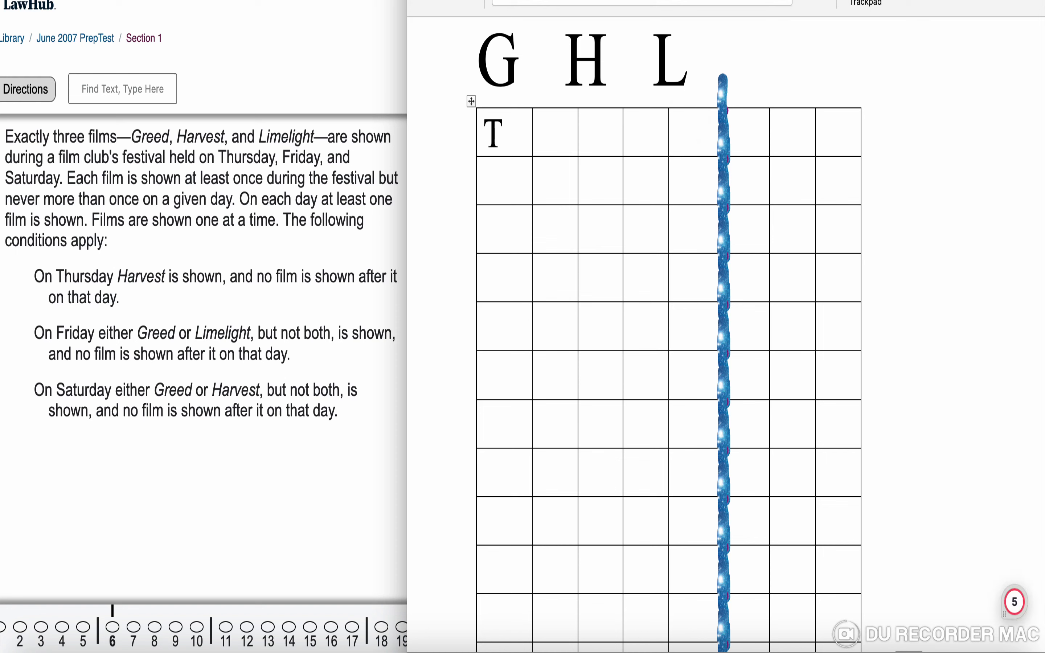
text(F)
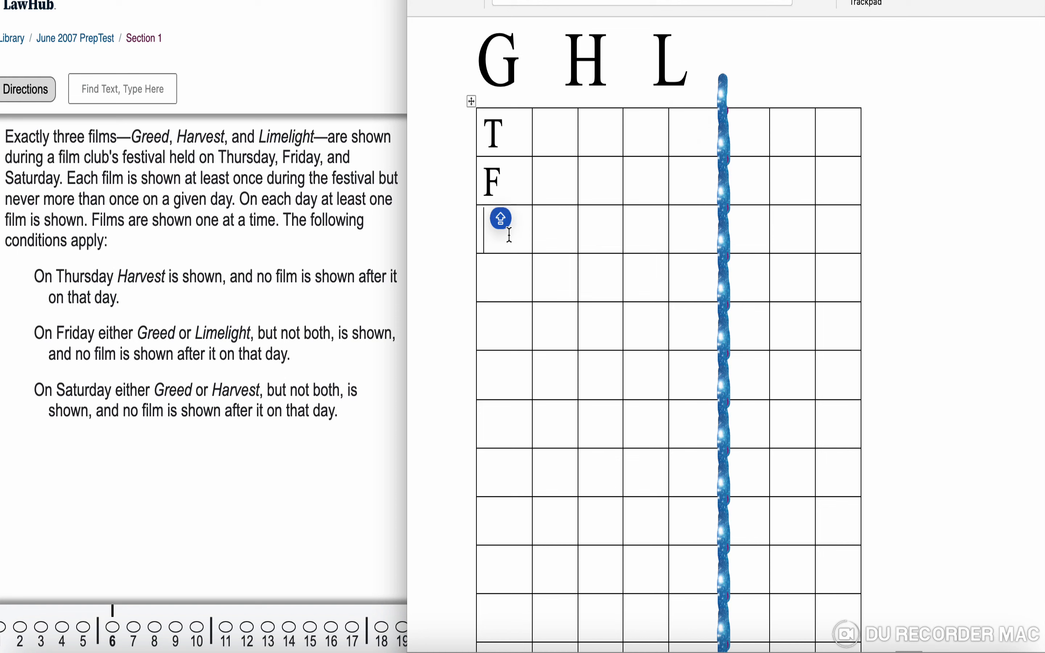
text(S)
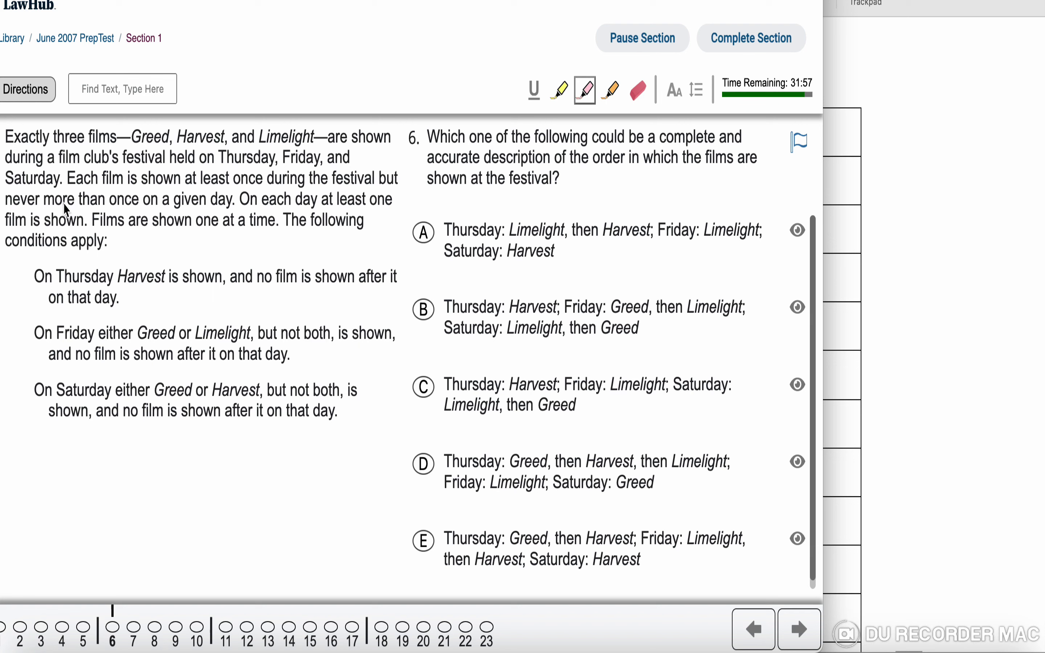
mouse_move(164, 220)
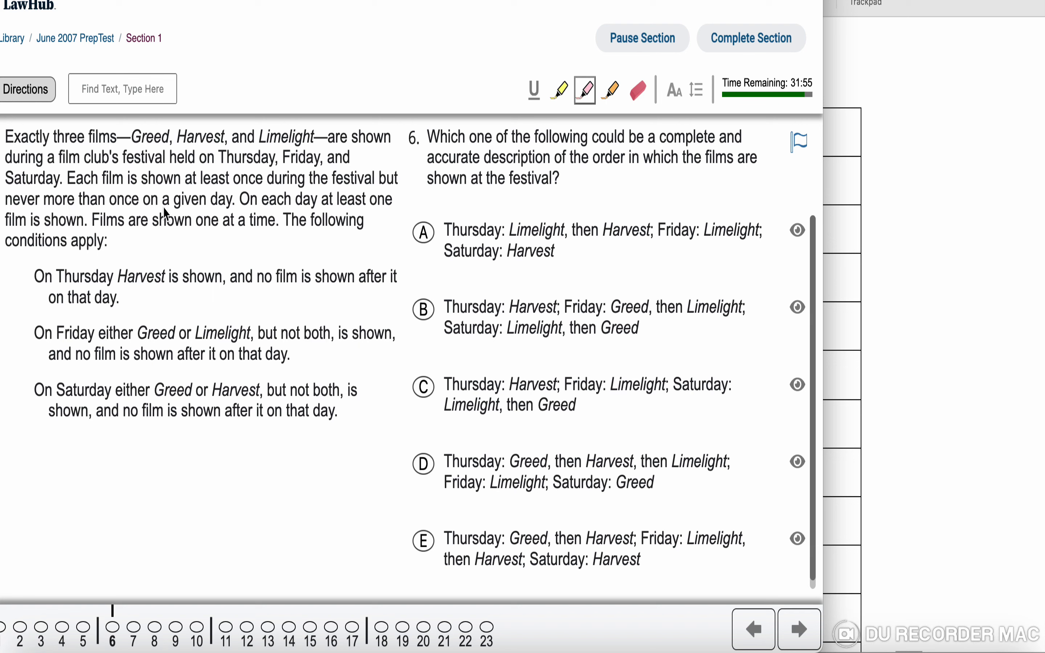
Highlight 'at least once' and 'Greed, Harvest, and Limelight' in pink, then return to the grid
drag(203, 179, 262, 179)
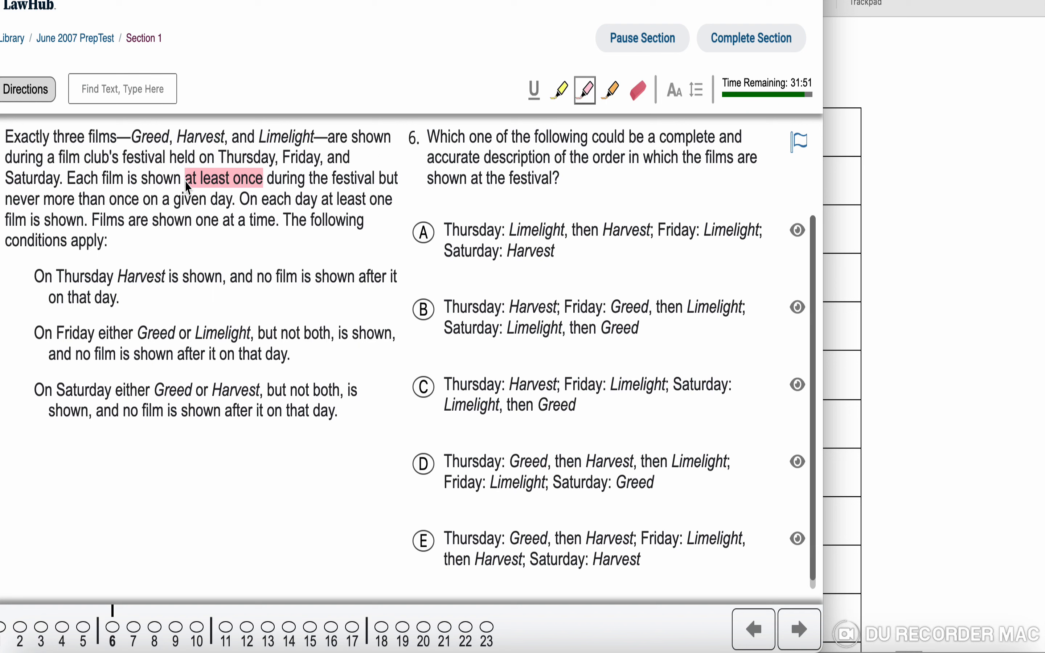
drag(129, 137, 310, 138)
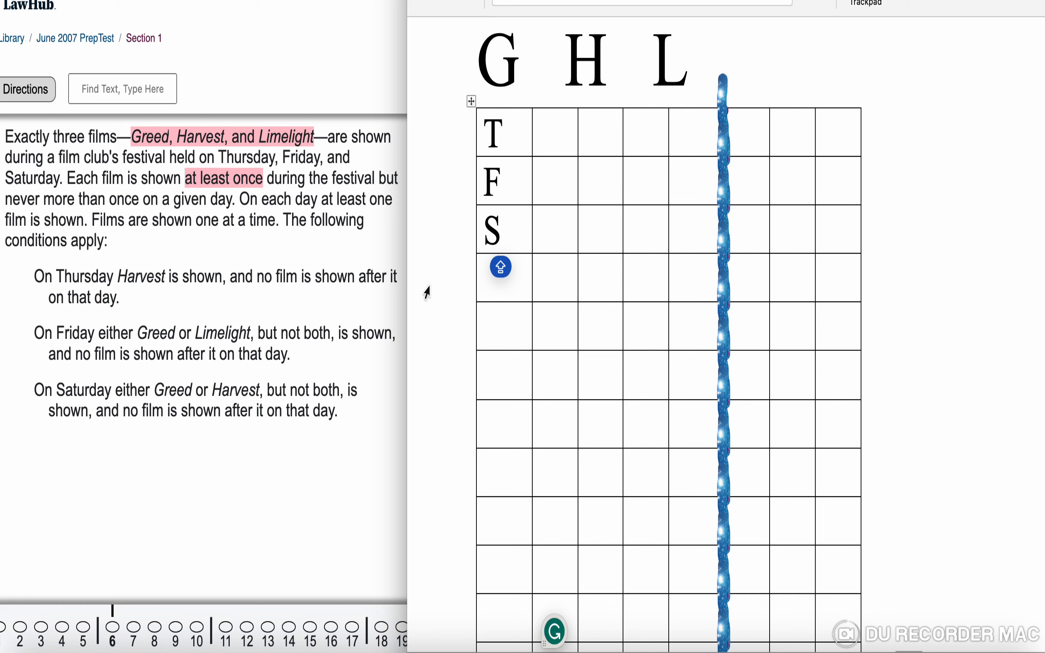
click(504, 230)
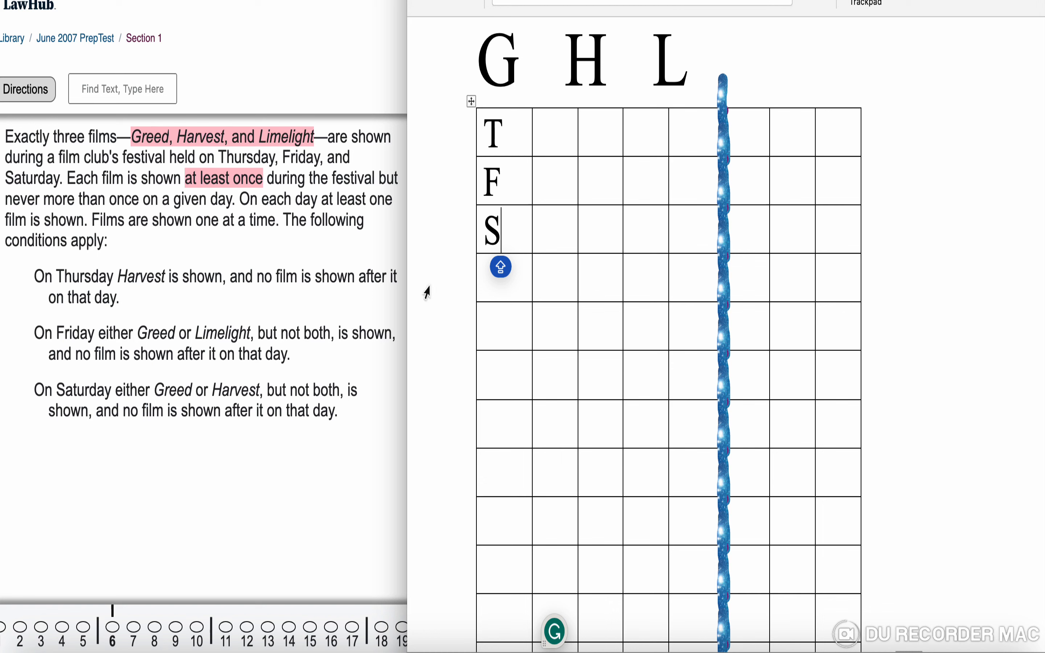
mouse_move(210, 287)
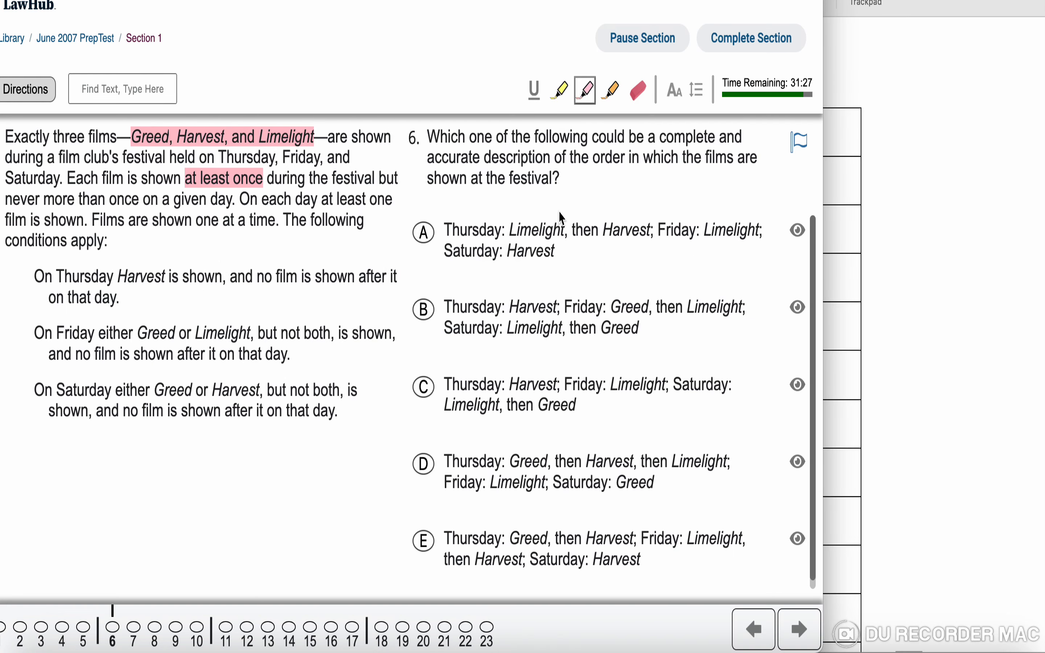
mouse_move(604, 242)
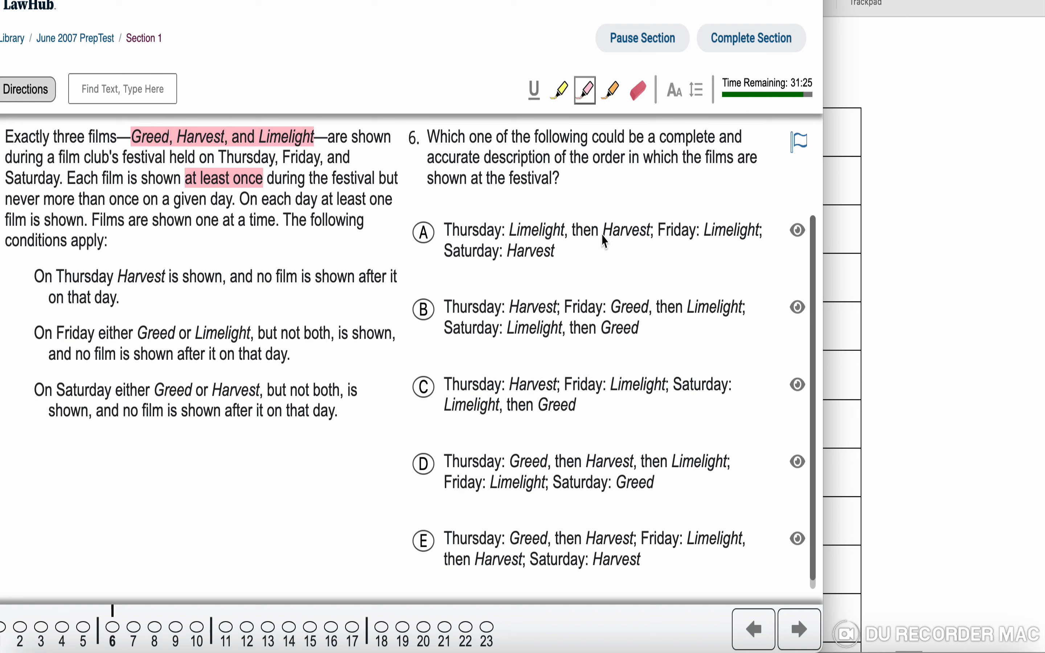
mouse_move(550, 396)
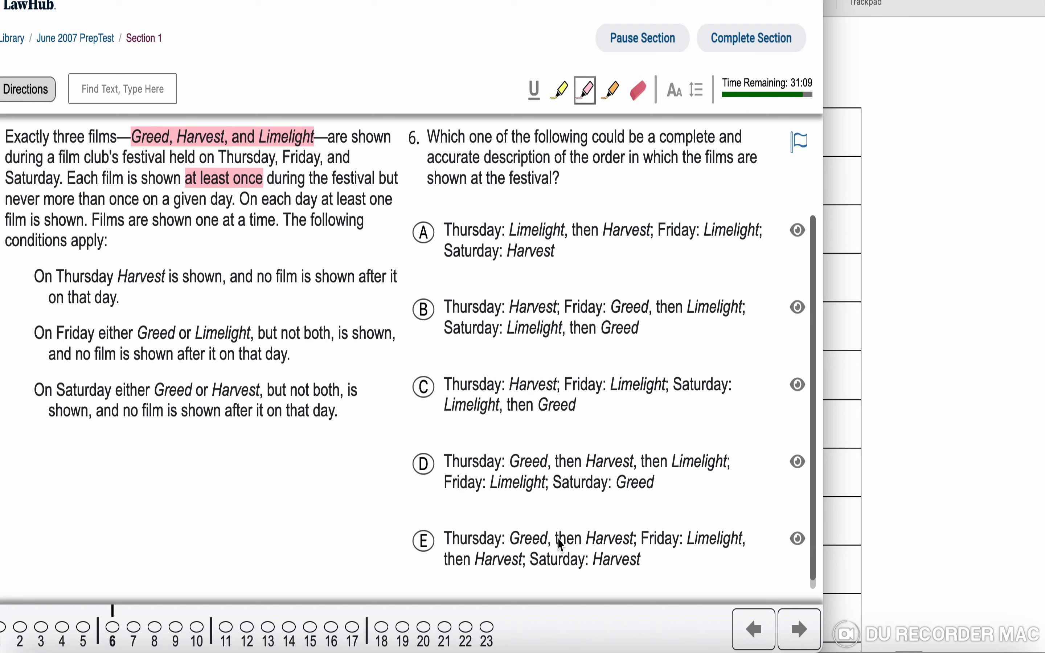
mouse_move(615, 507)
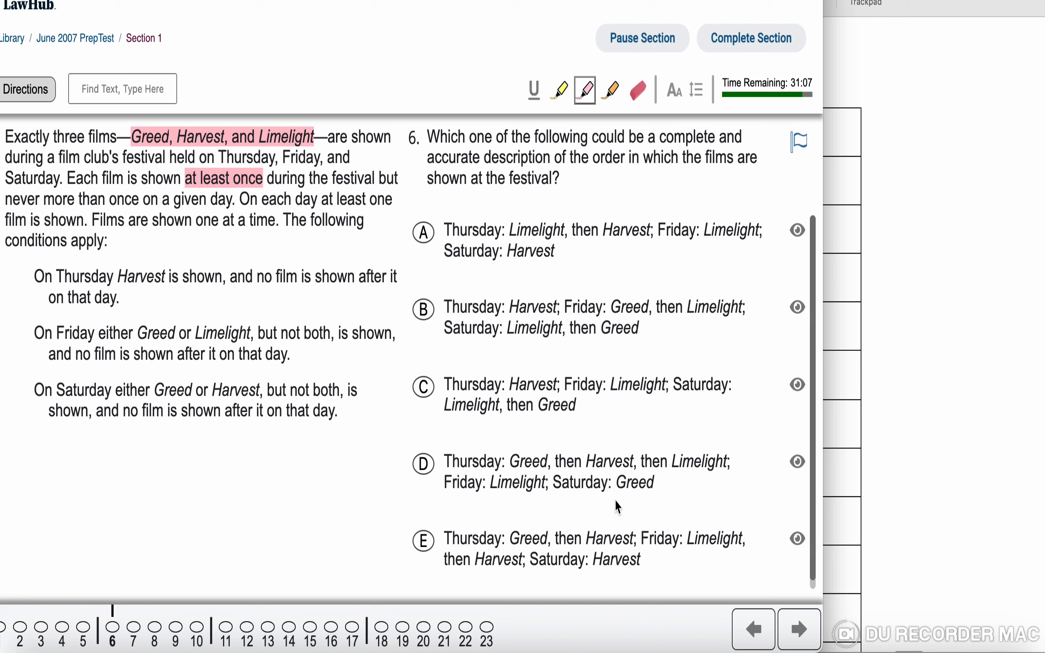
mouse_move(658, 476)
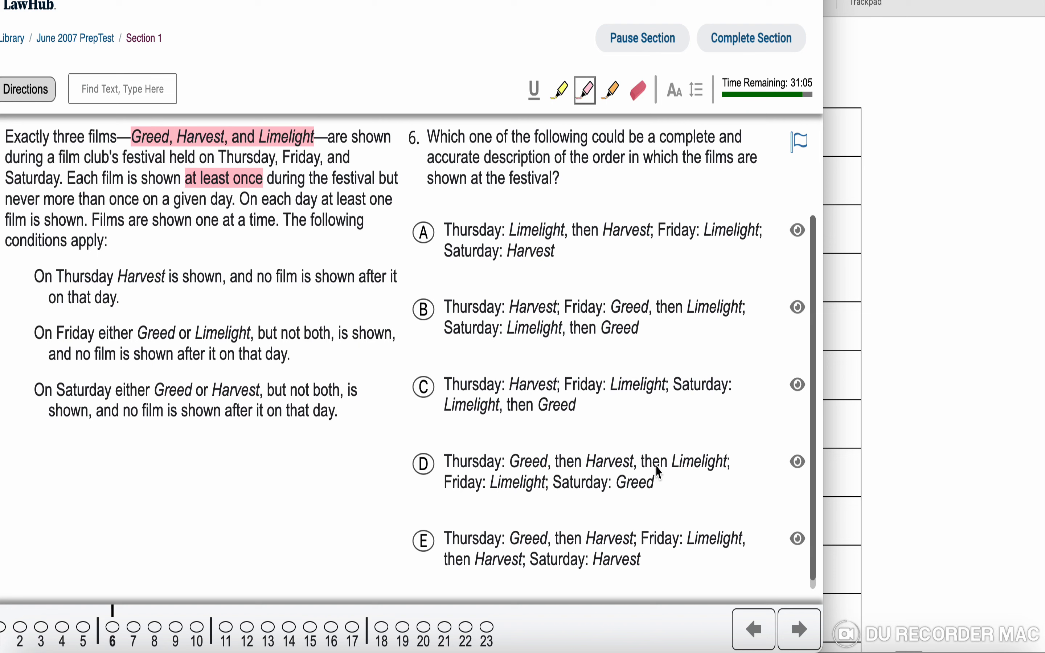
click(796, 461)
text(T:)
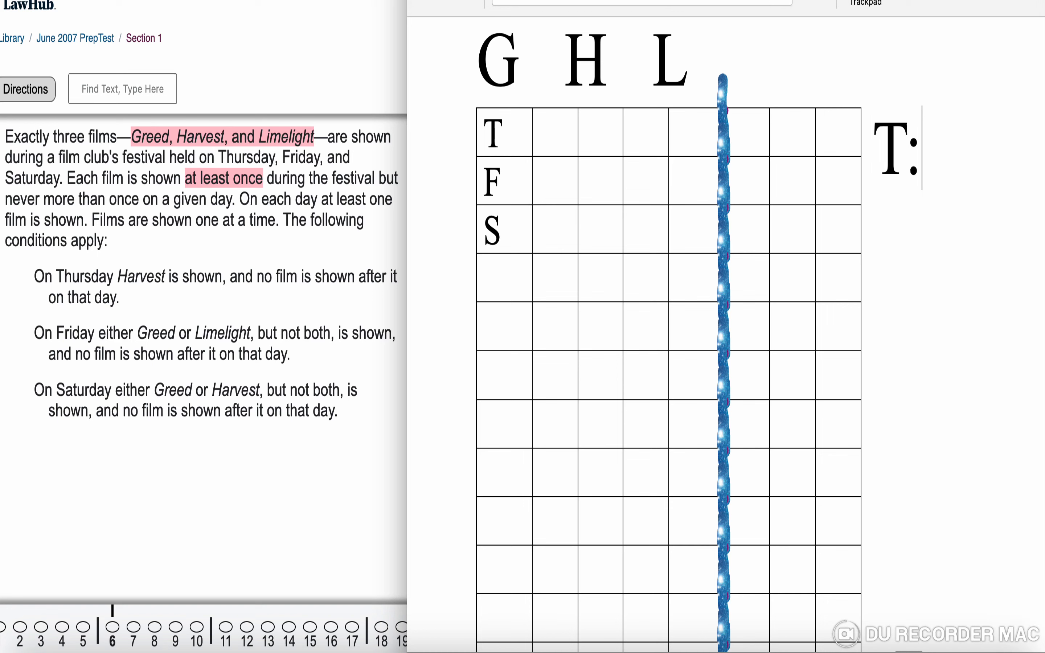
Write the Thursday note as 'T:XH' in the text box beside the grid
text(X)
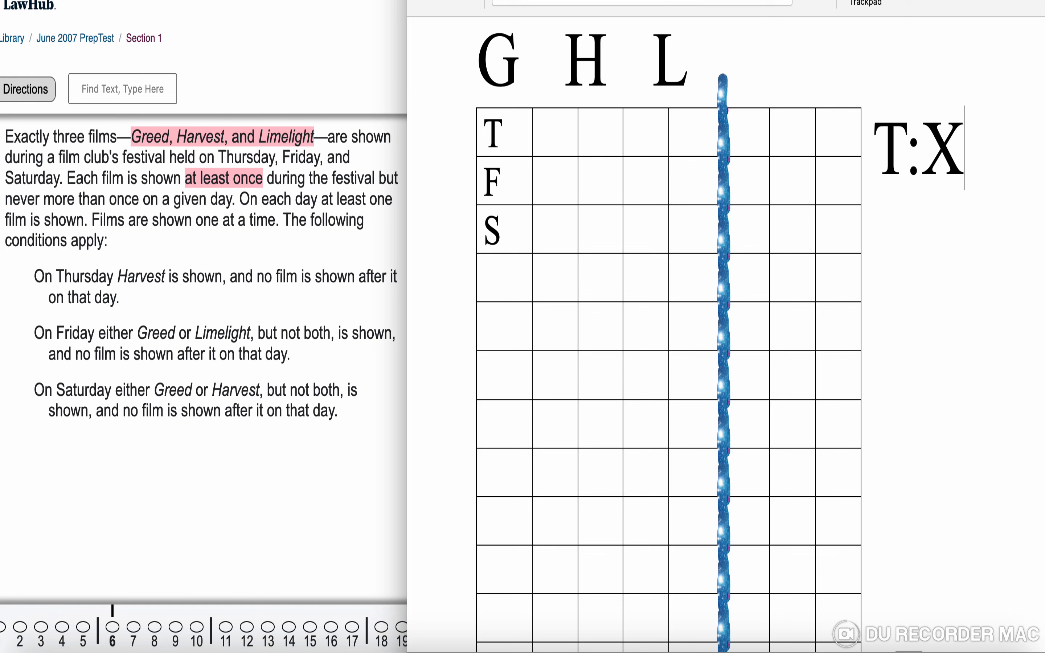
text(X)
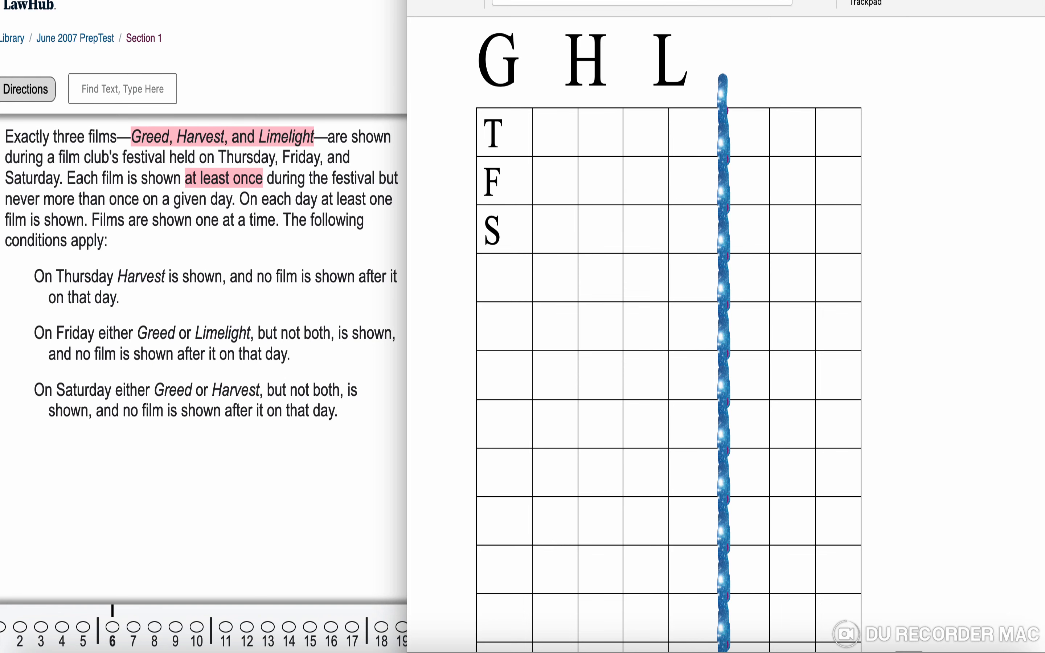
scroll(down, 3)
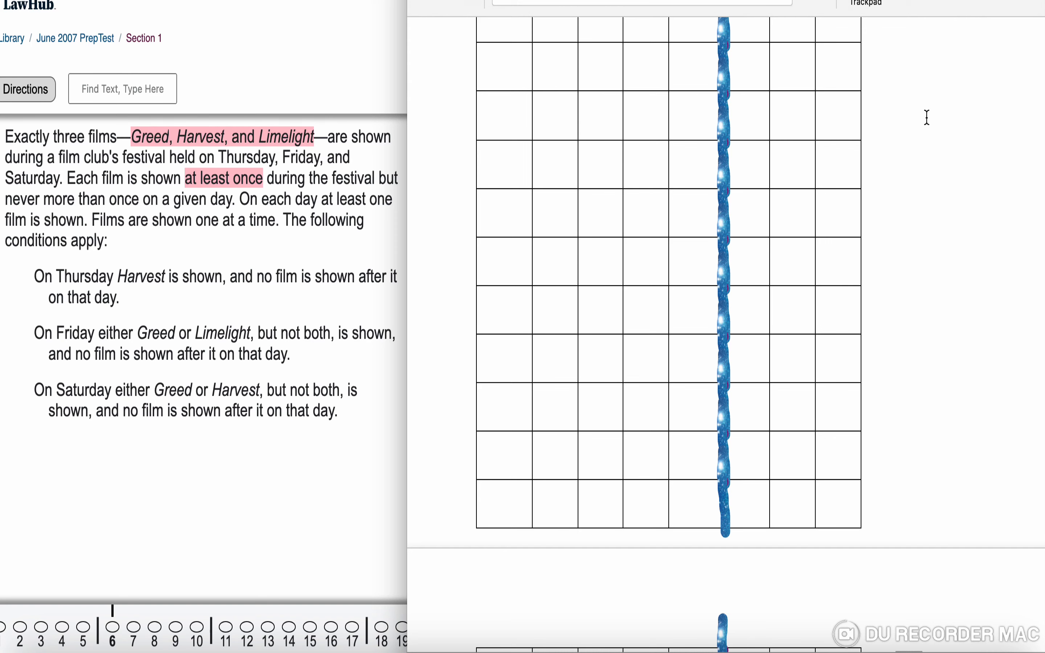
scroll(down, 3)
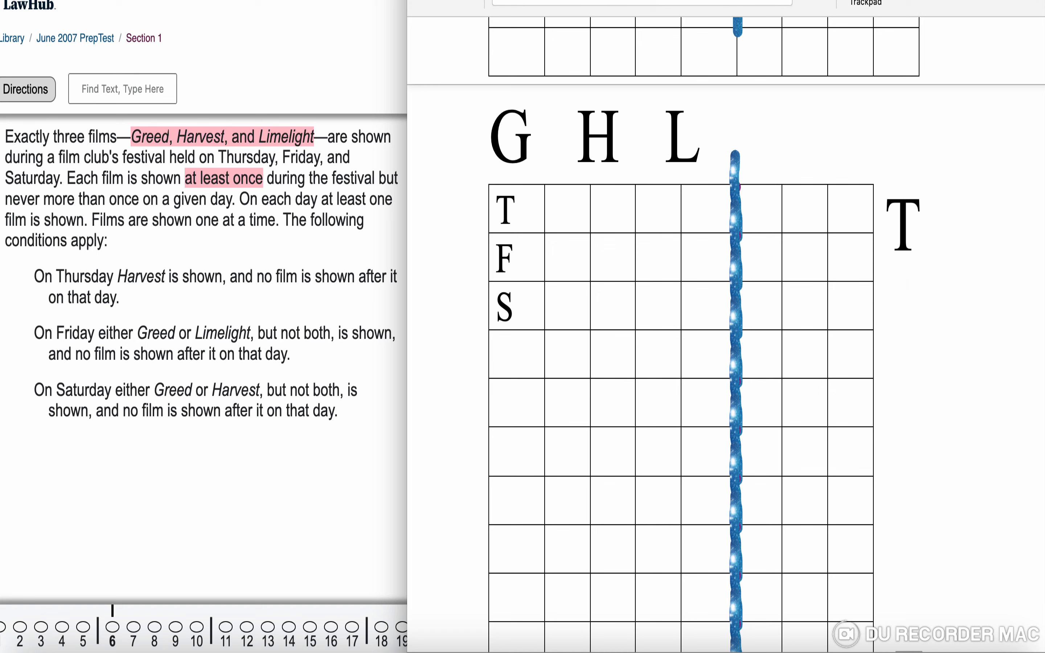
text(:H)
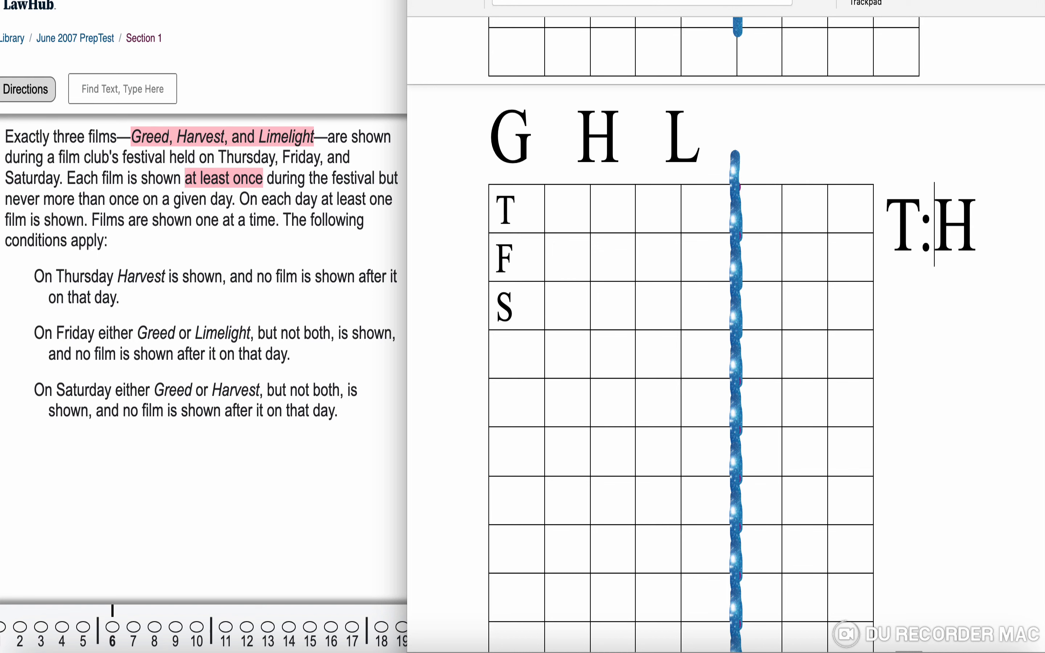
text(X)
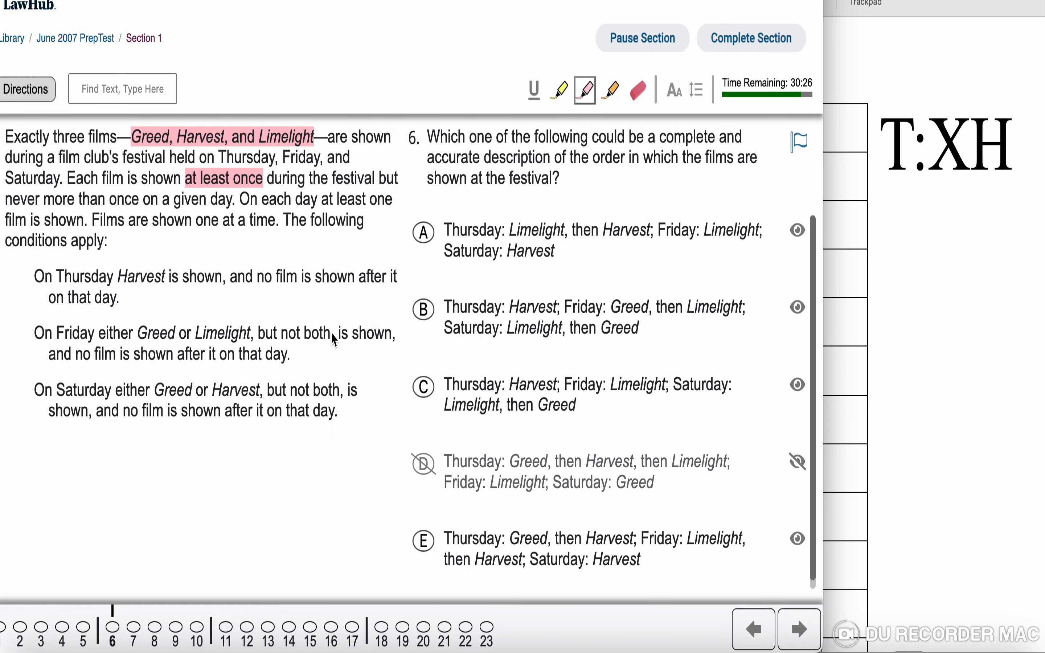
mouse_move(708, 241)
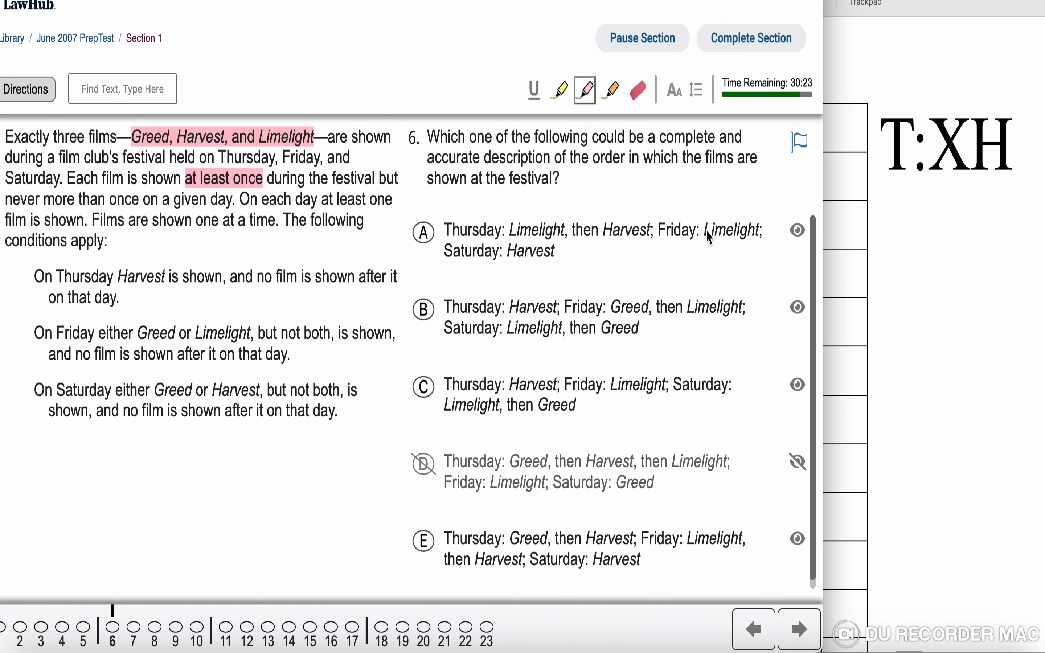
mouse_move(715, 296)
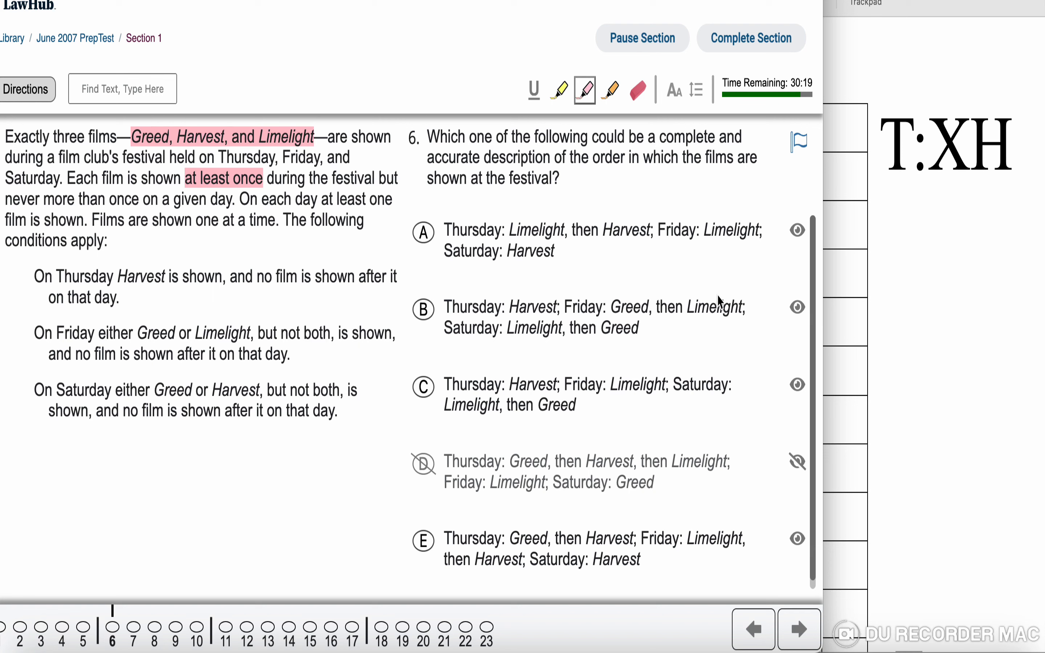
Strike out answer choice B of question 6
click(797, 307)
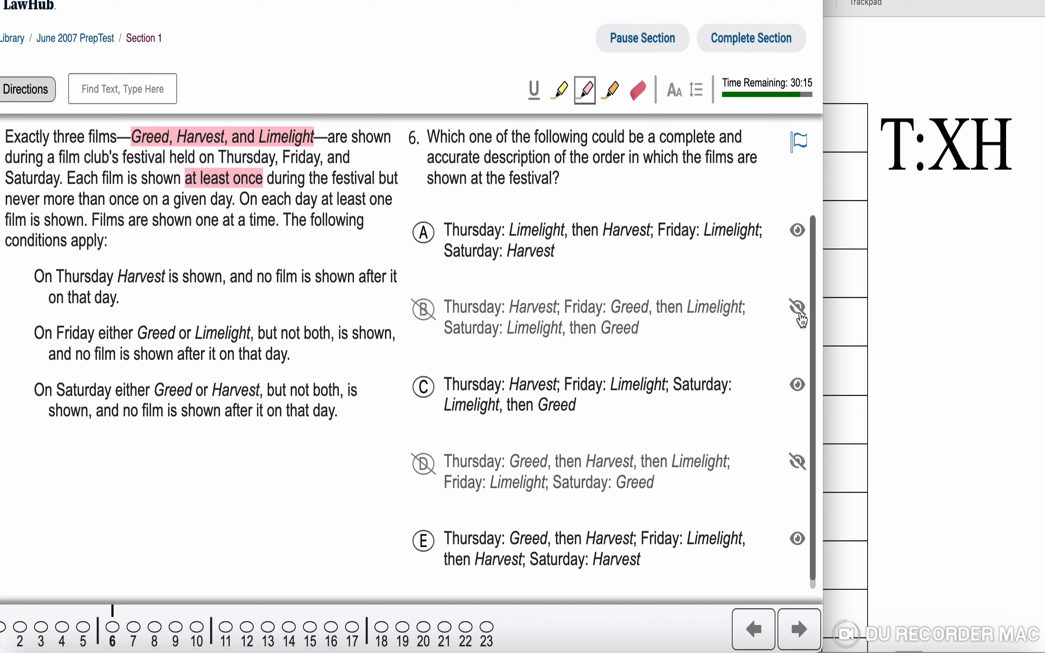
mouse_move(716, 533)
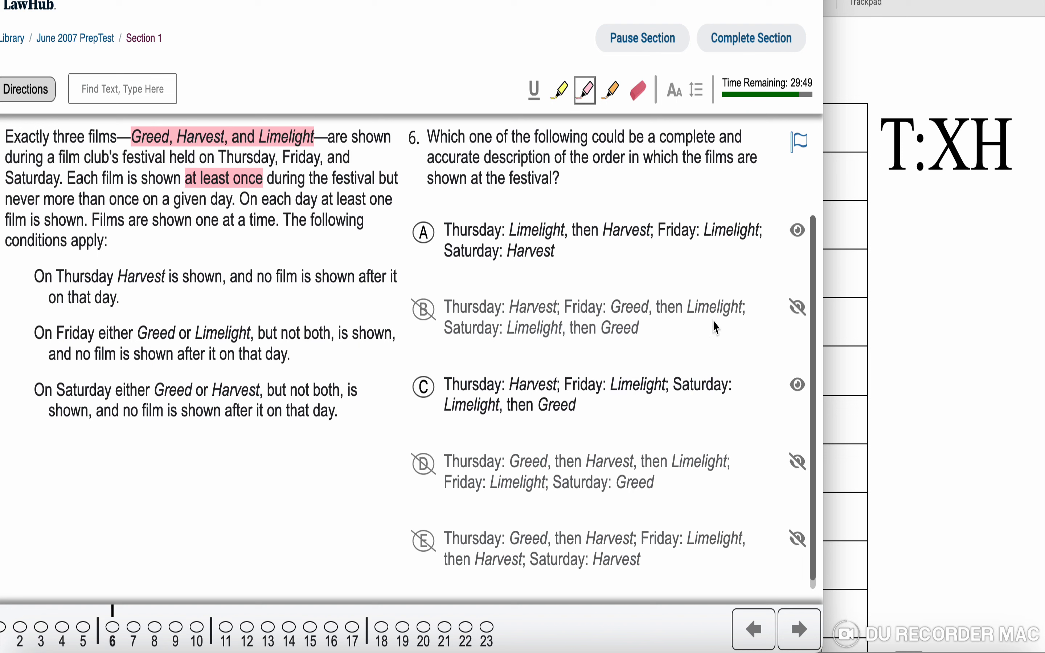
mouse_move(419, 373)
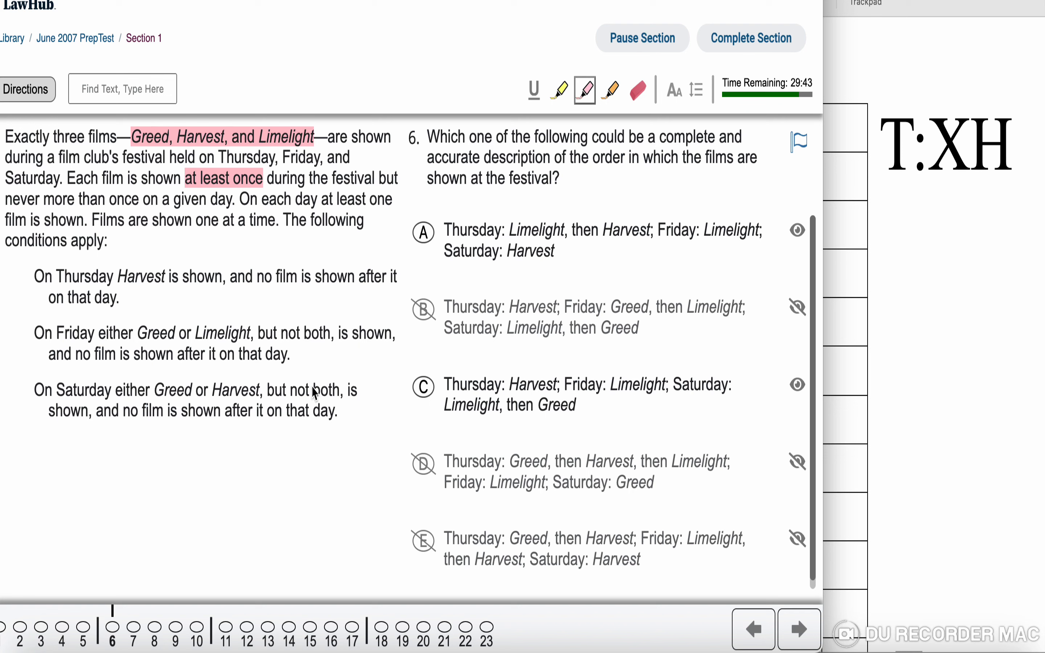
mouse_move(496, 363)
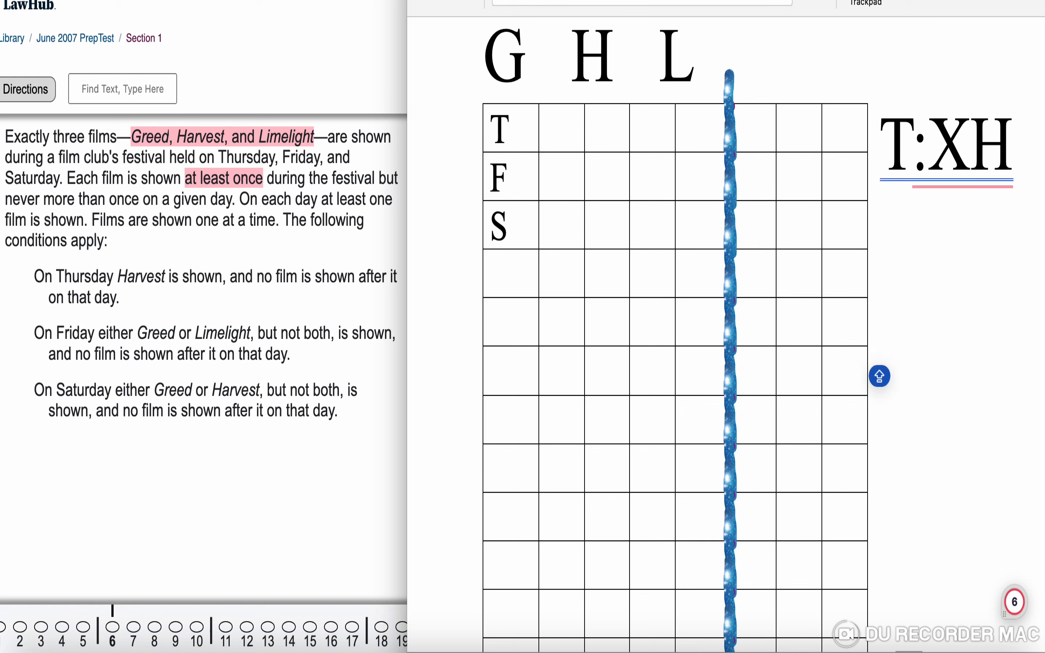
Write the Friday note 'F: GL', cross out GL and handwrite 'G or'
text(F)
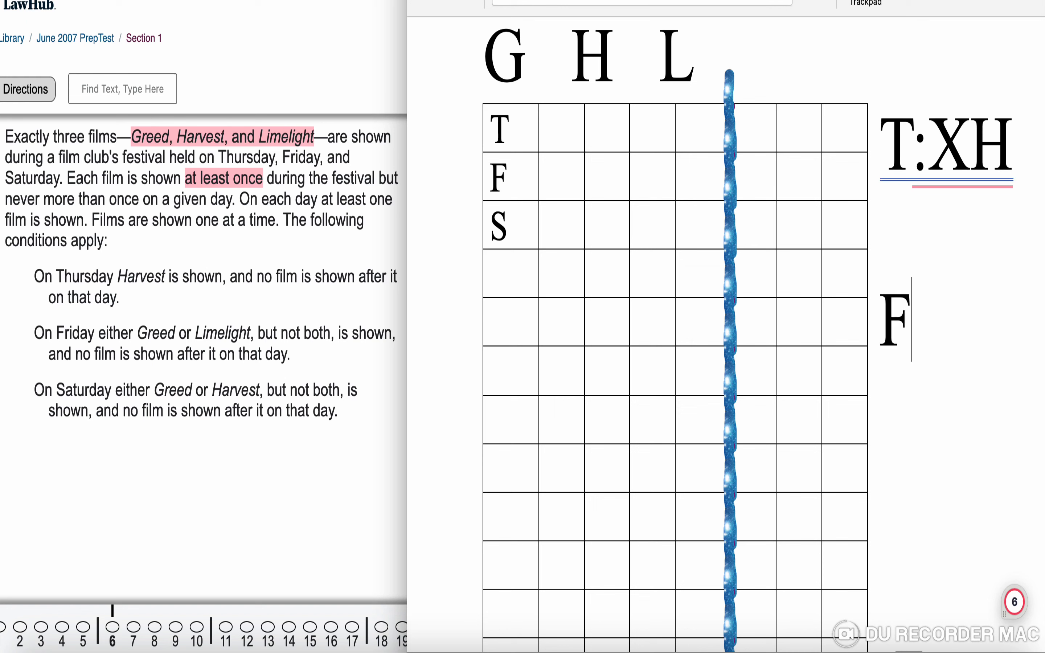
text(:)
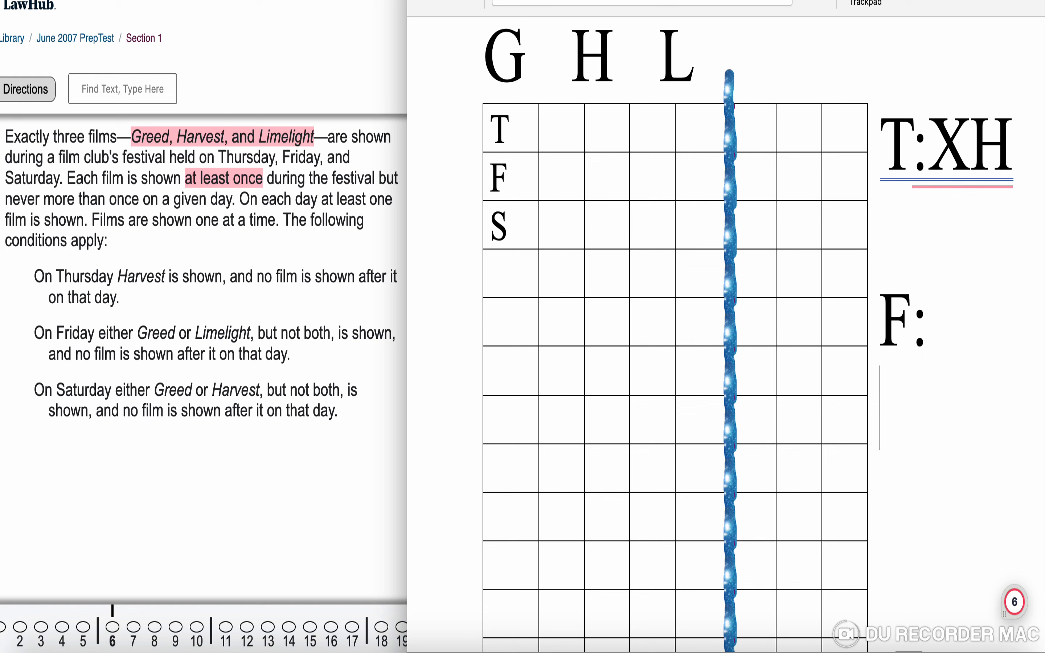
text(GL)
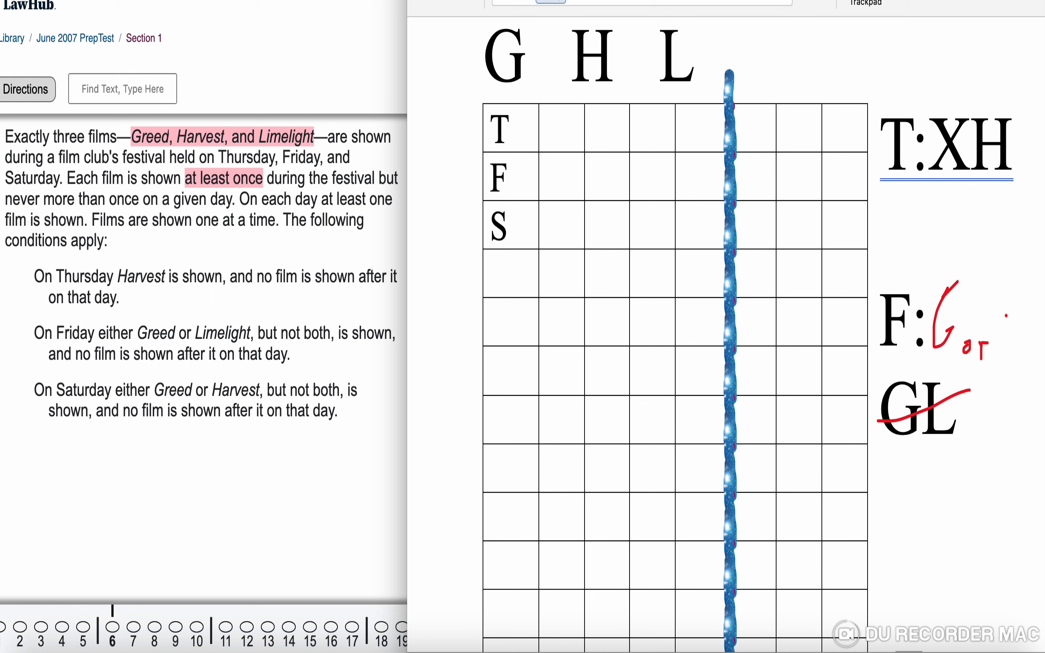
drag(993, 314, 992, 360)
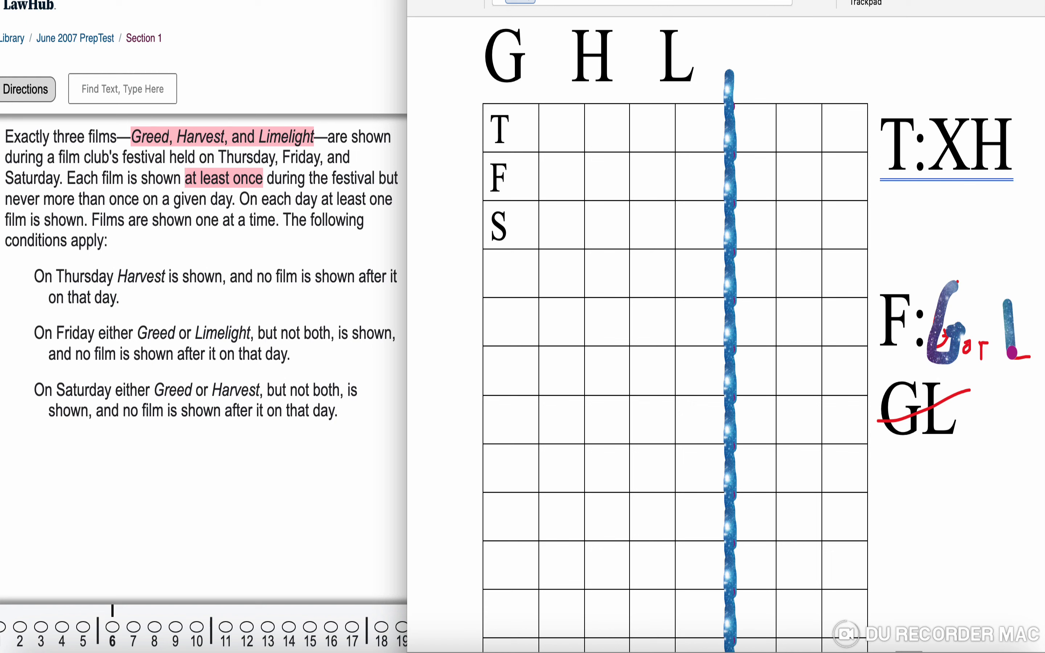
Handwrite the L option, a dividing line above Friday, and 1 and 2 in the grid
click(765, 185)
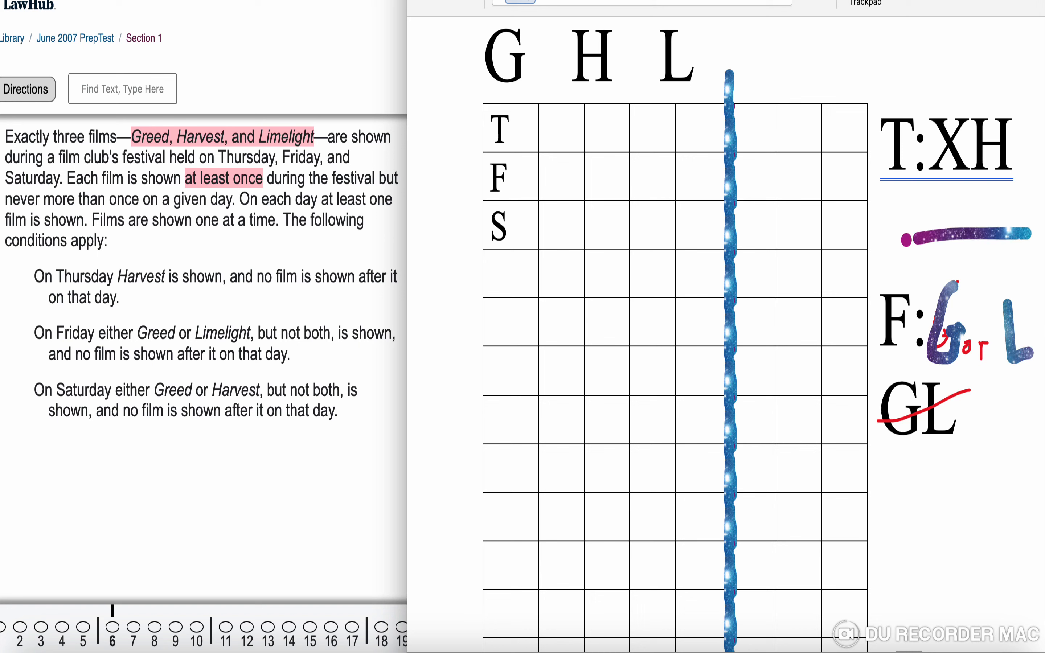
click(815, 134)
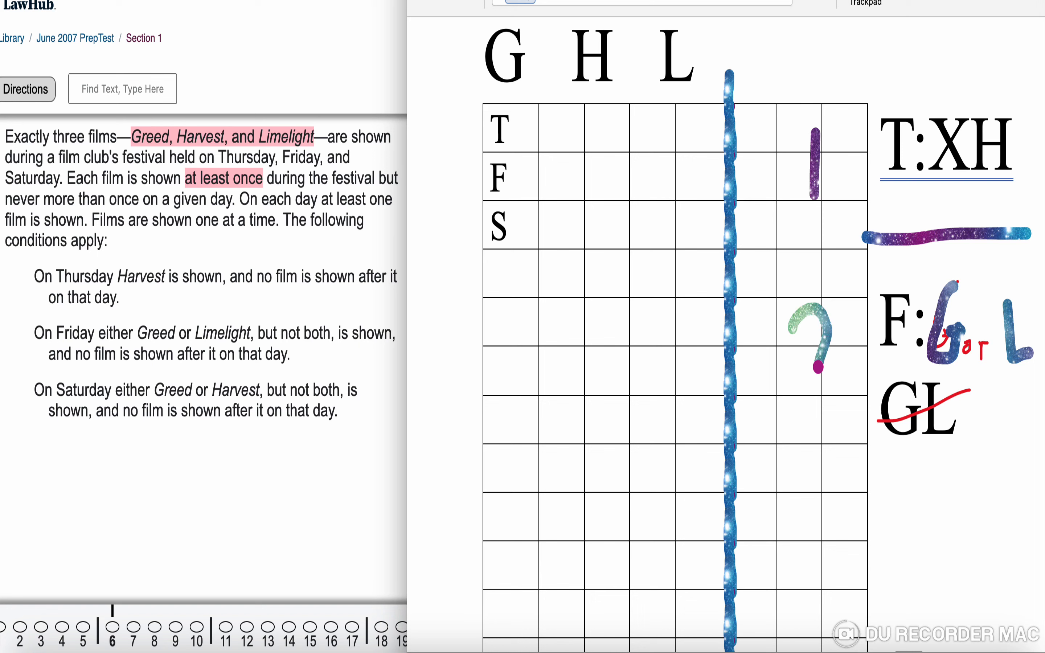
drag(820, 313, 827, 413)
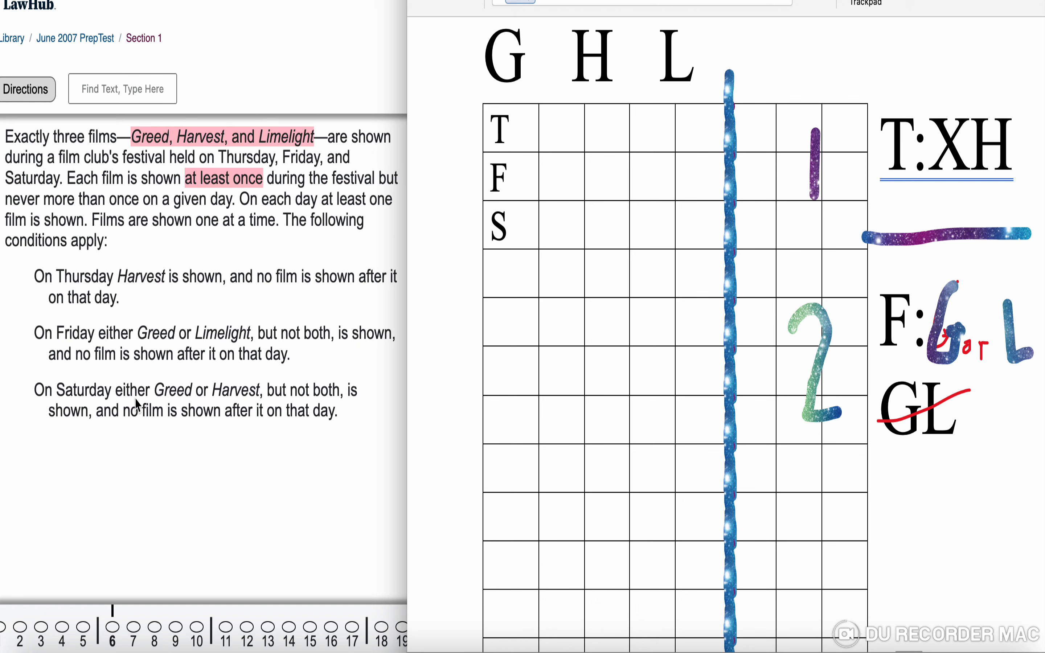
mouse_move(343, 408)
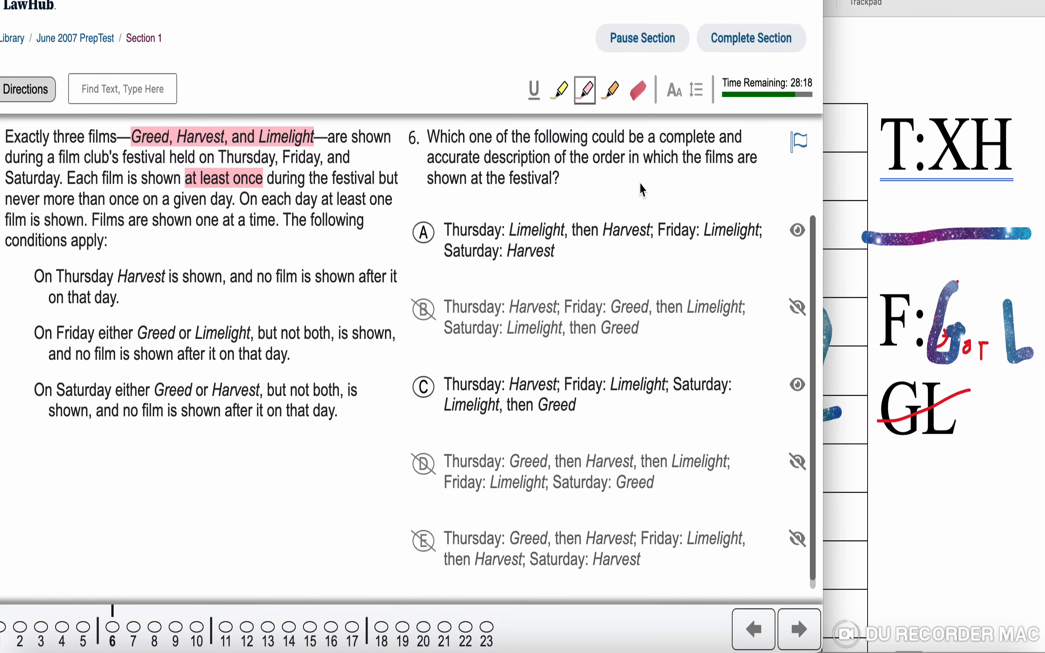
mouse_move(553, 258)
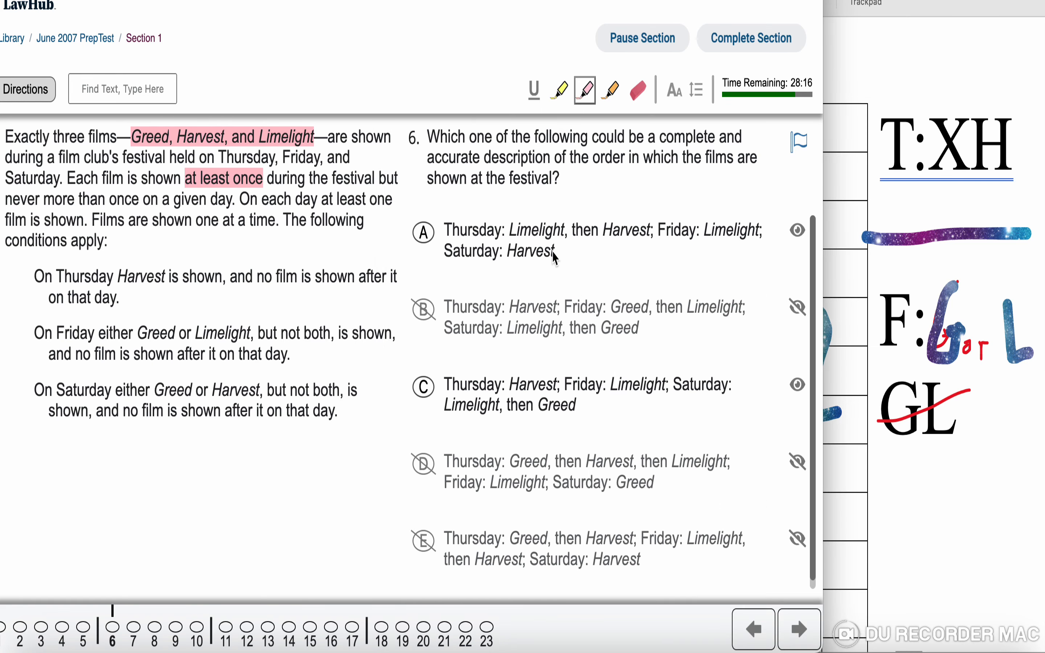
mouse_move(559, 421)
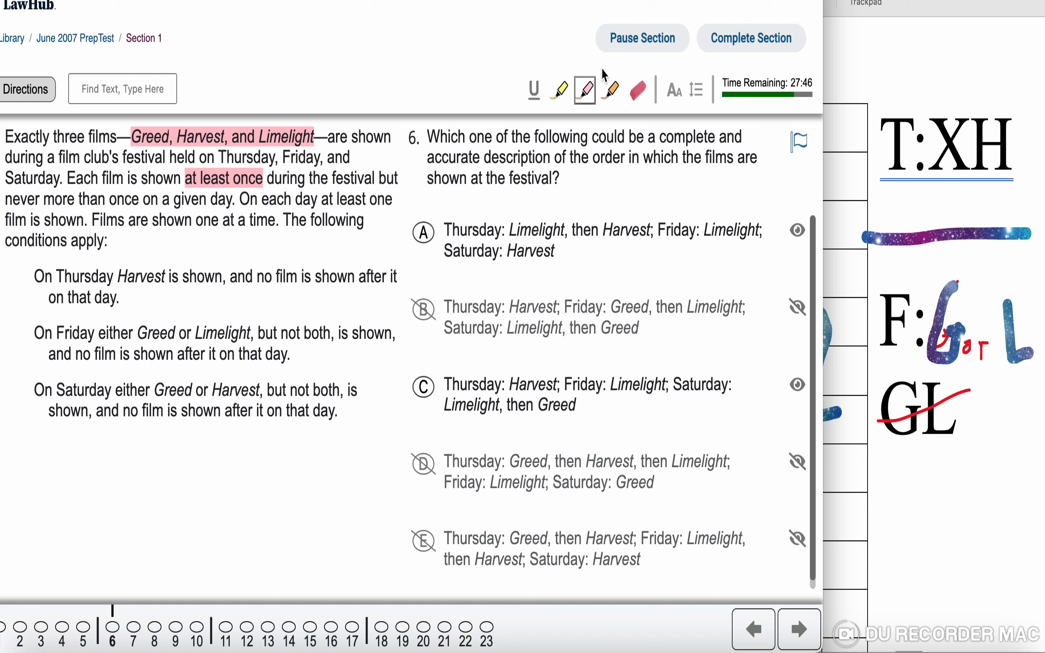
Highlight 'Each film is shown' in orange beside the pink 'at least once'
click(611, 90)
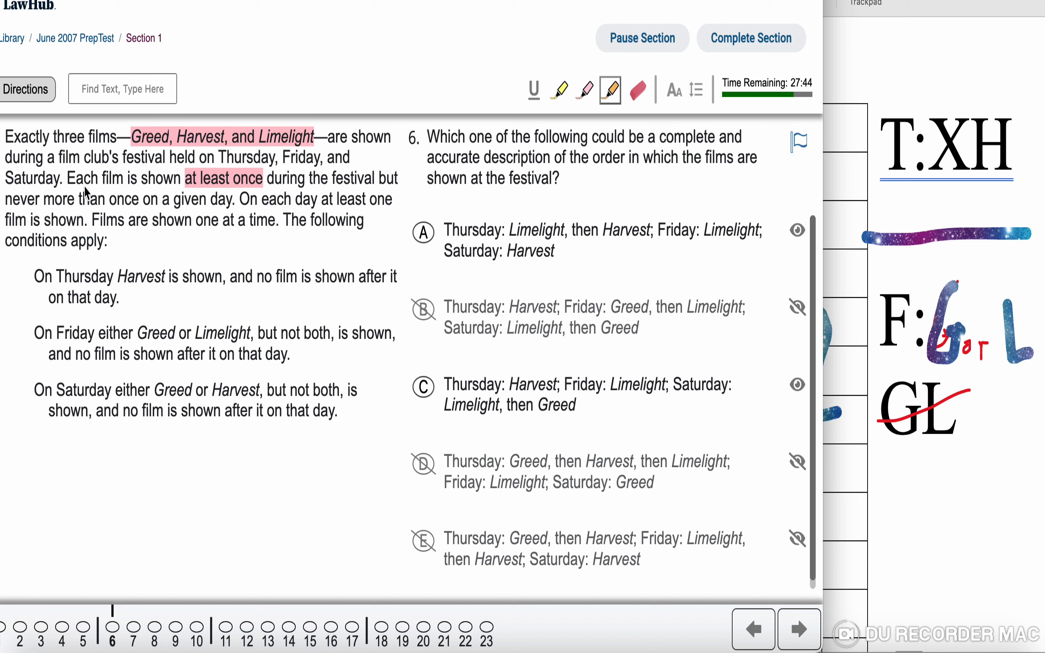
drag(75, 178, 180, 179)
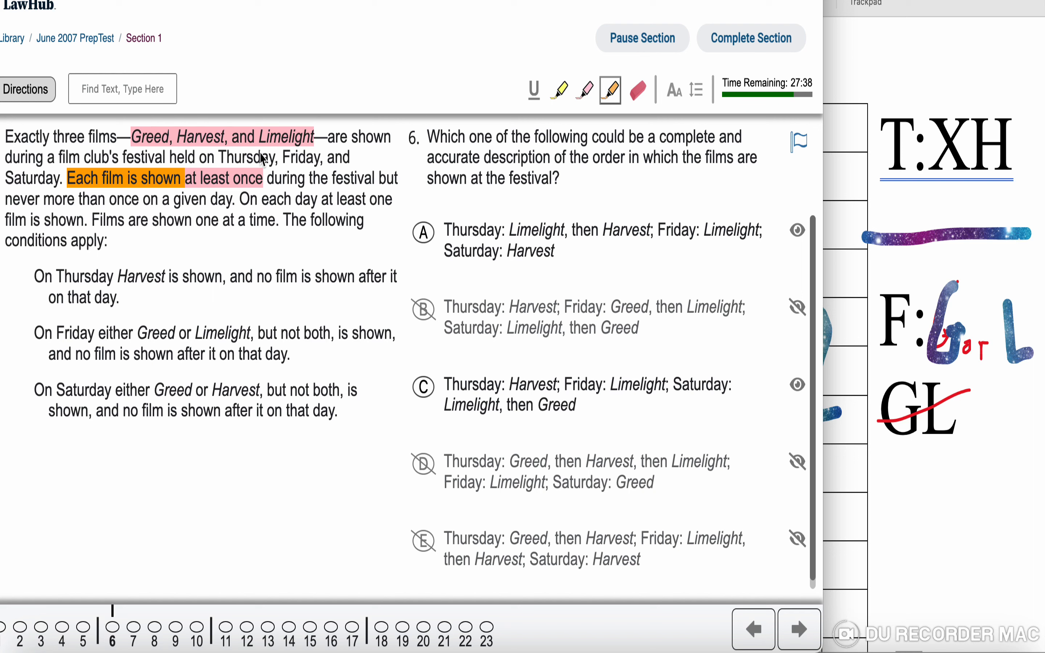
mouse_move(519, 416)
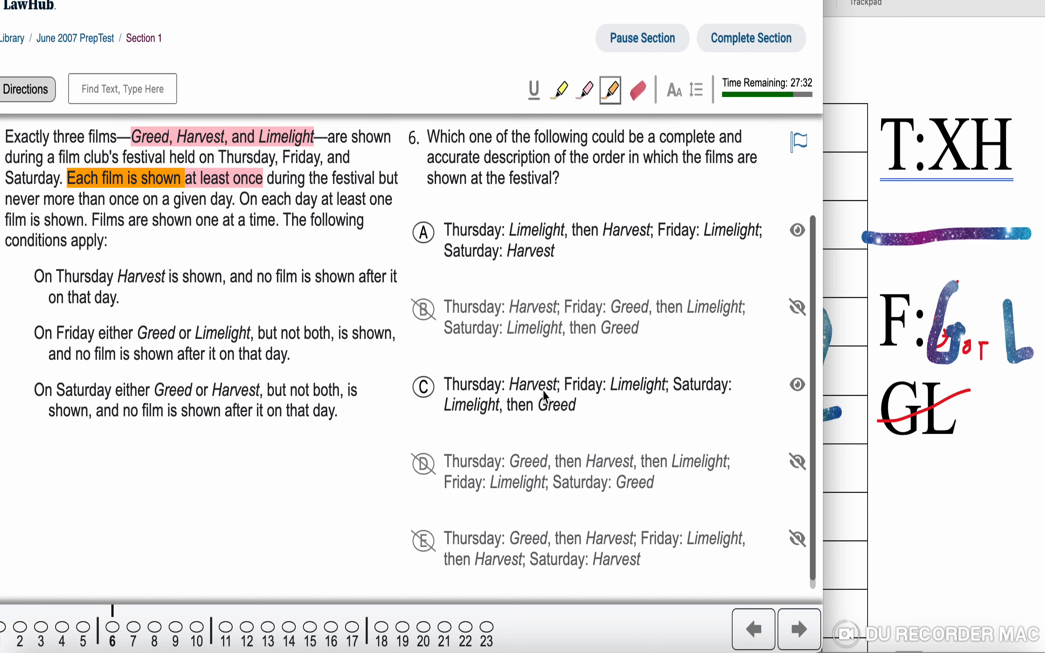
mouse_move(605, 399)
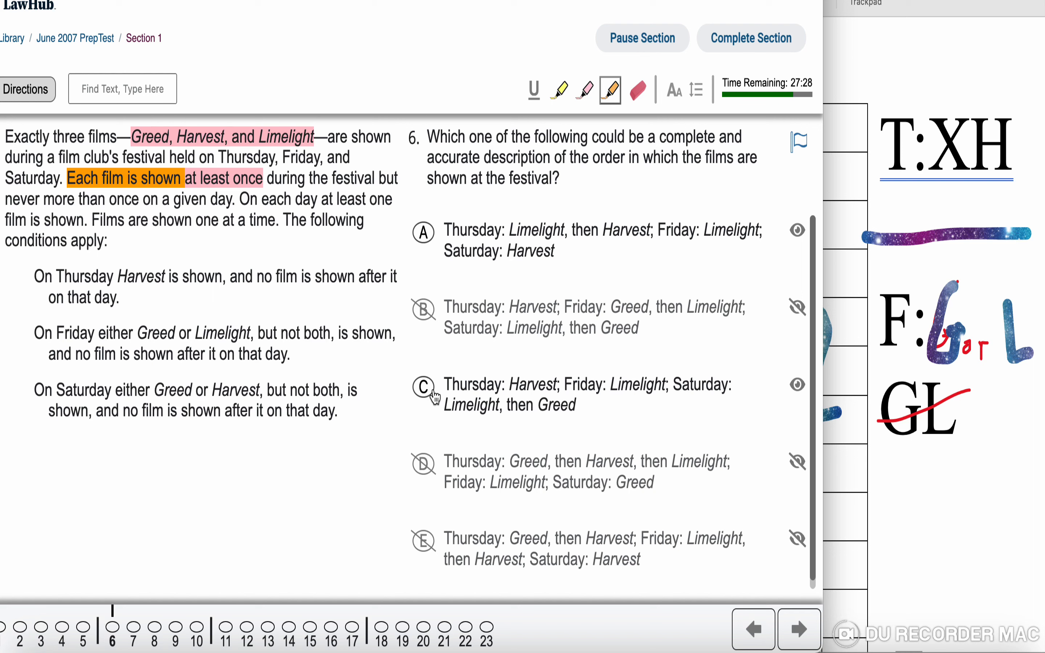
click(423, 386)
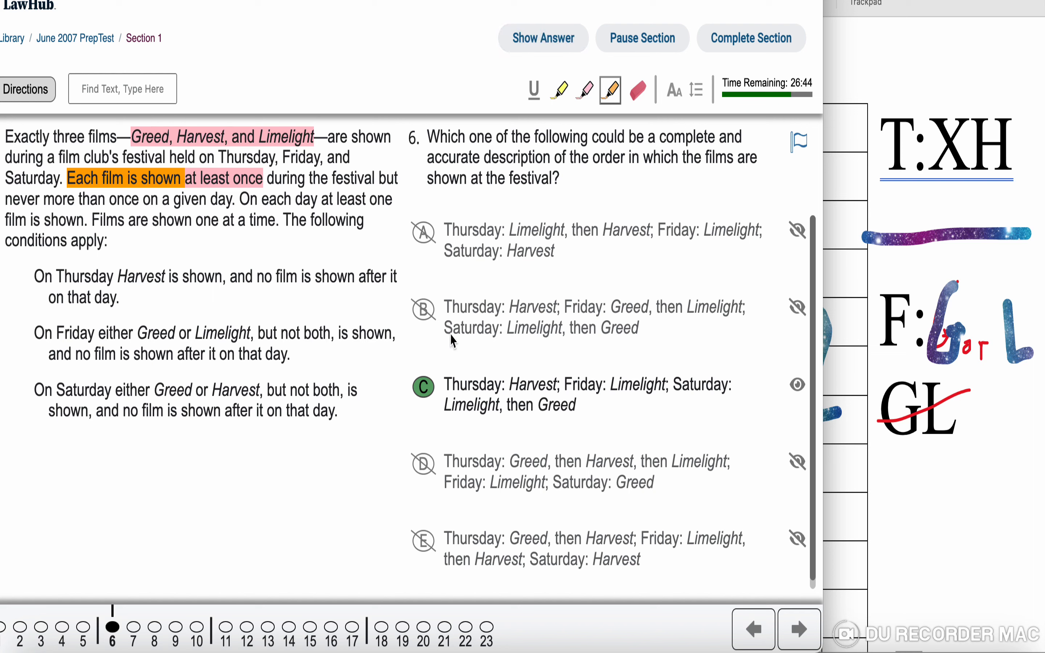
mouse_move(461, 406)
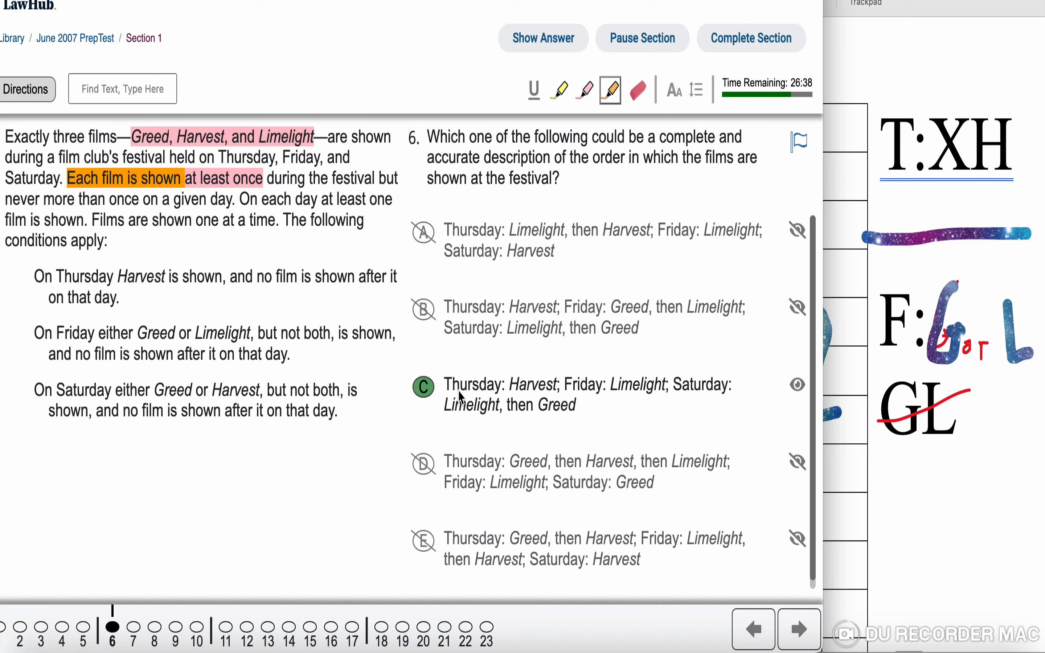
mouse_move(447, 371)
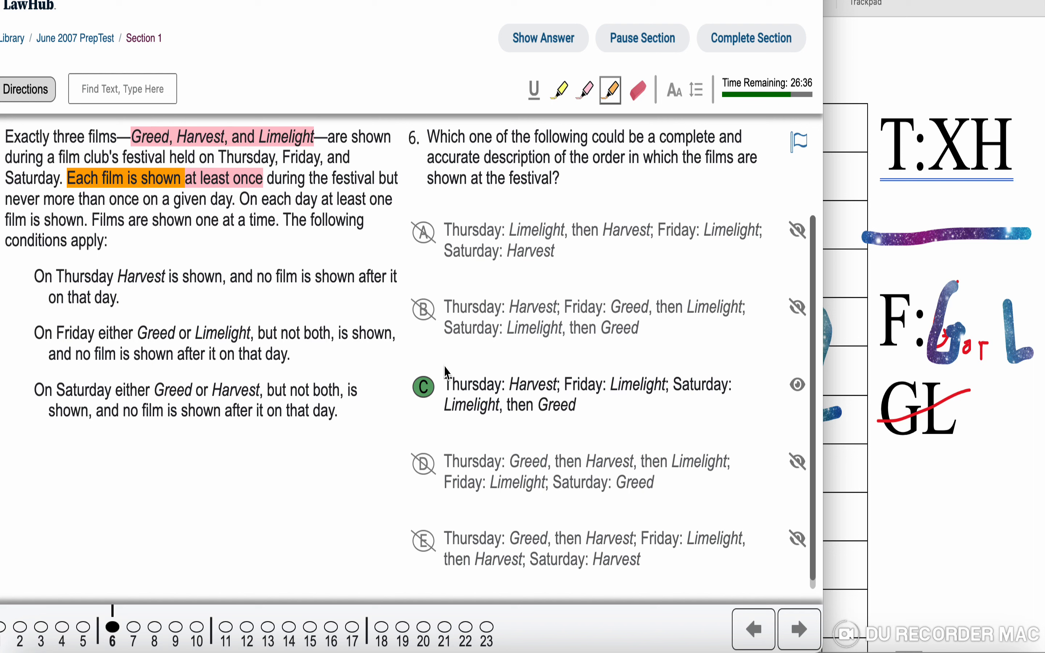
mouse_move(195, 285)
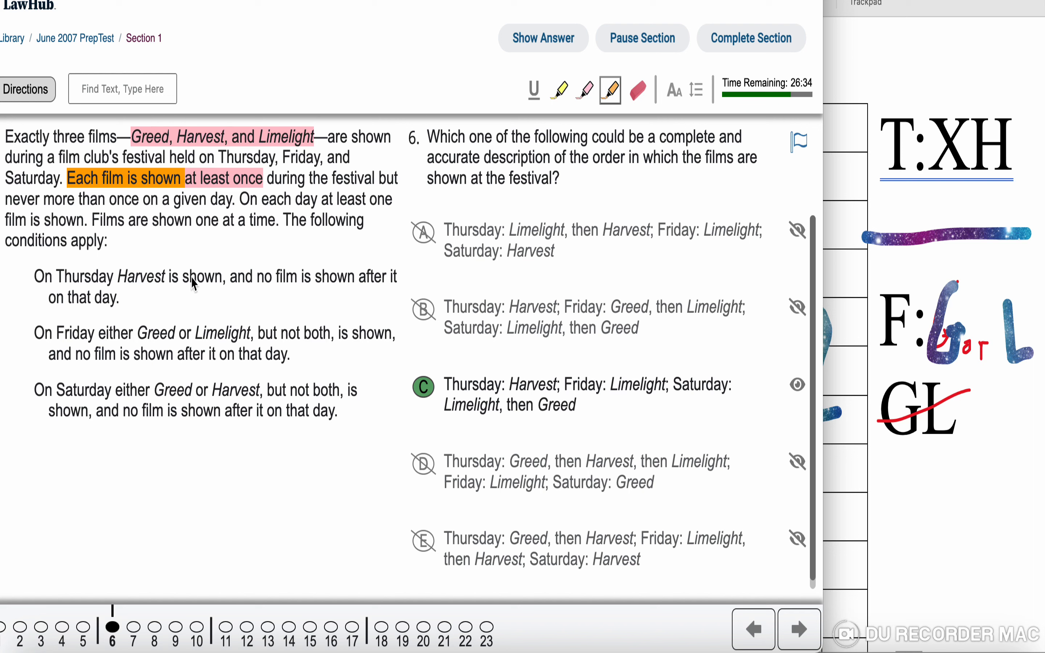
mouse_move(542, 401)
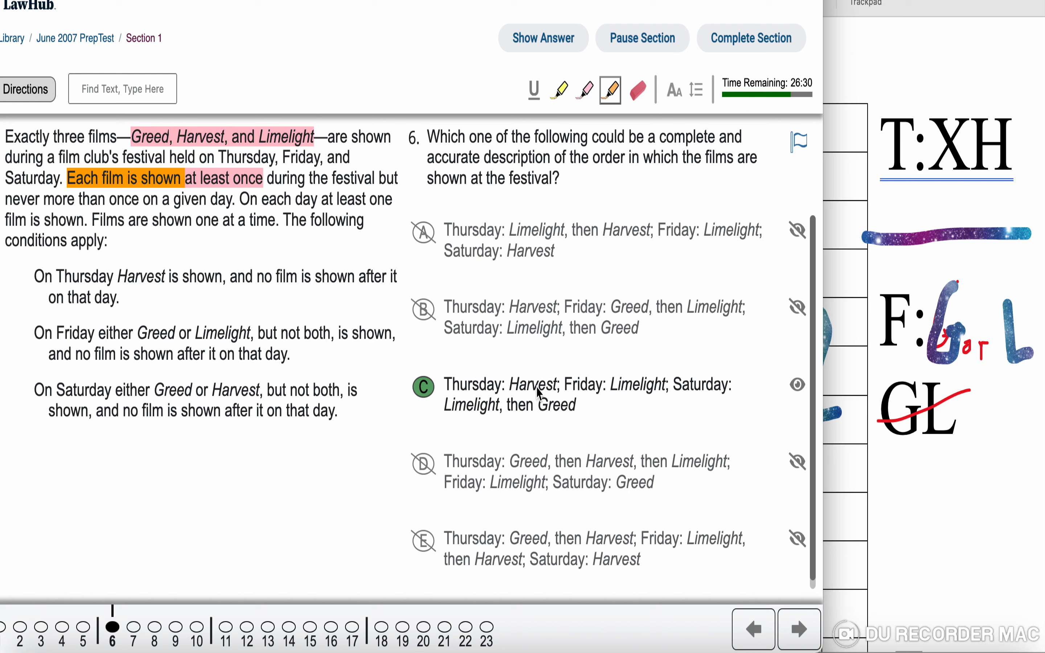
mouse_move(674, 394)
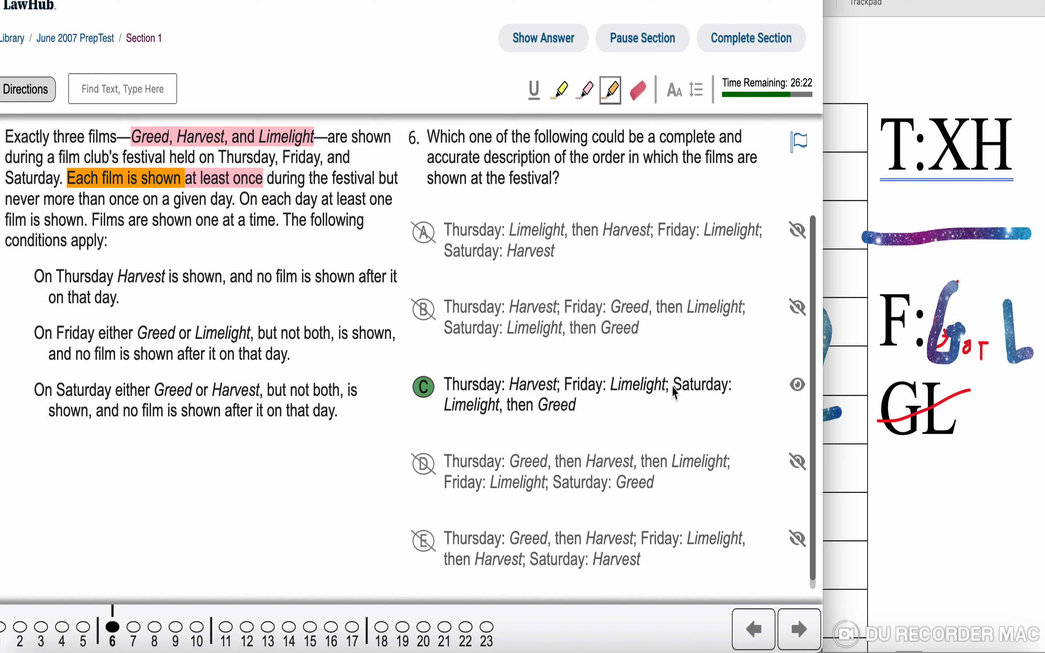
mouse_move(597, 395)
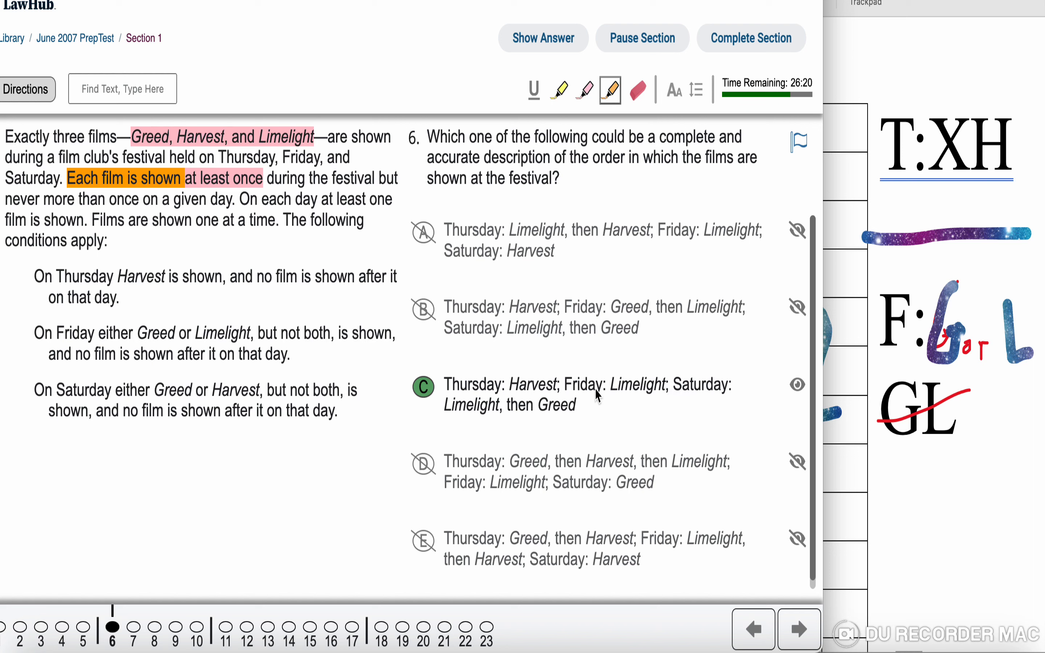
mouse_move(642, 403)
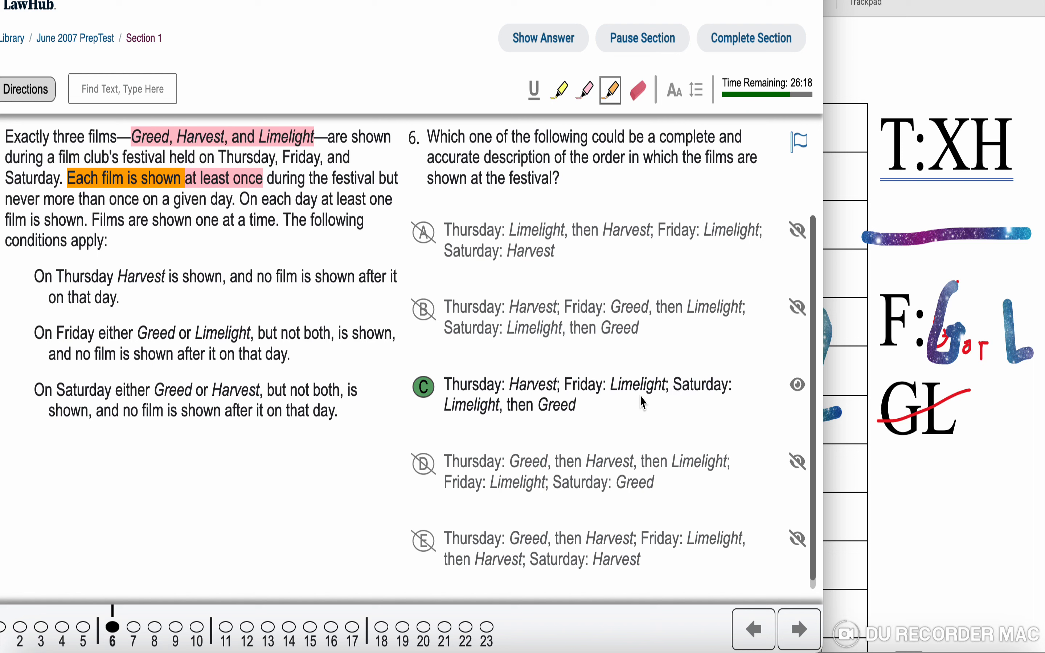
mouse_move(625, 394)
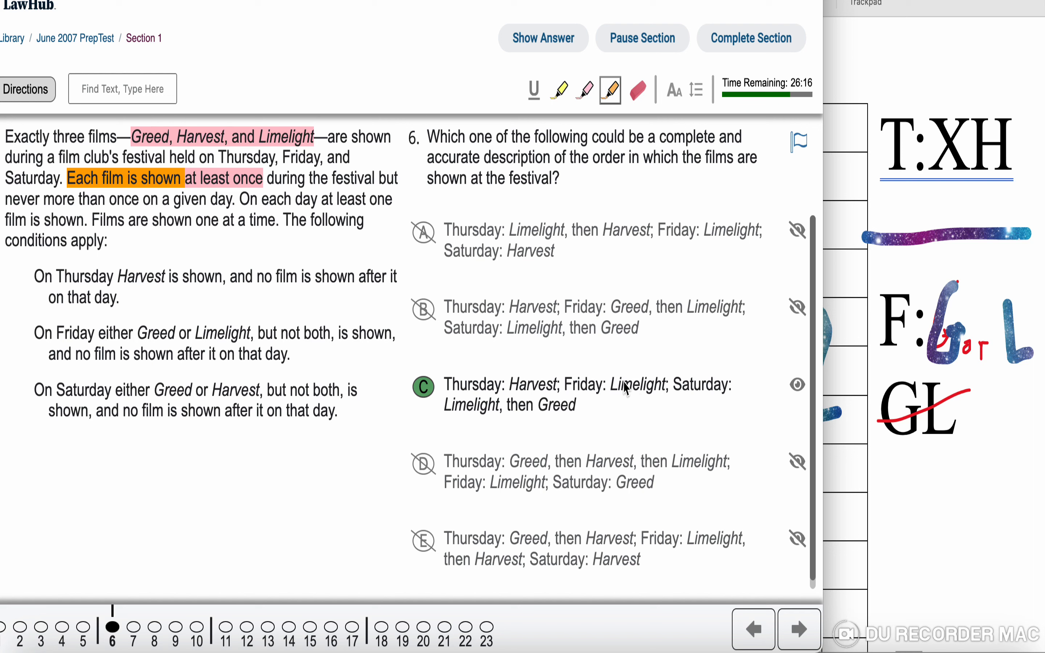
mouse_move(621, 401)
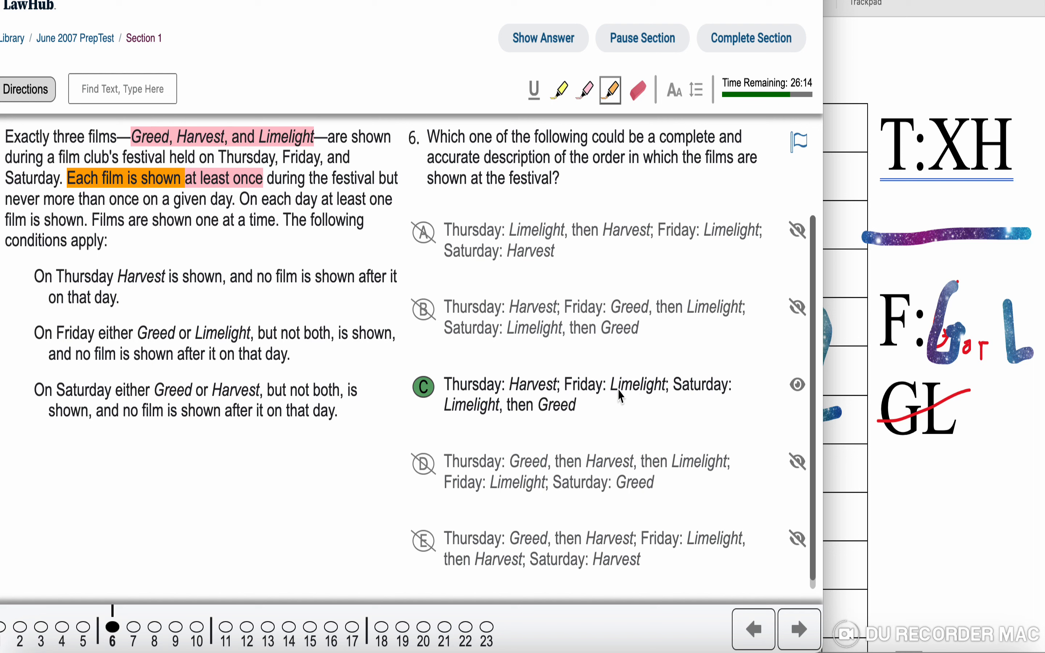
mouse_move(555, 420)
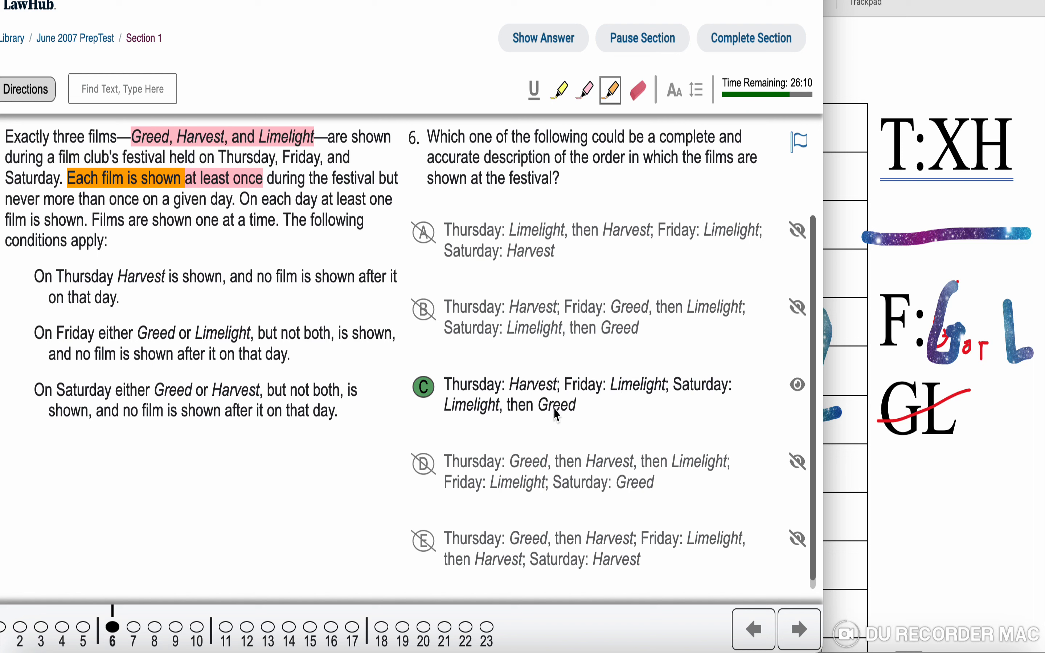
mouse_move(502, 415)
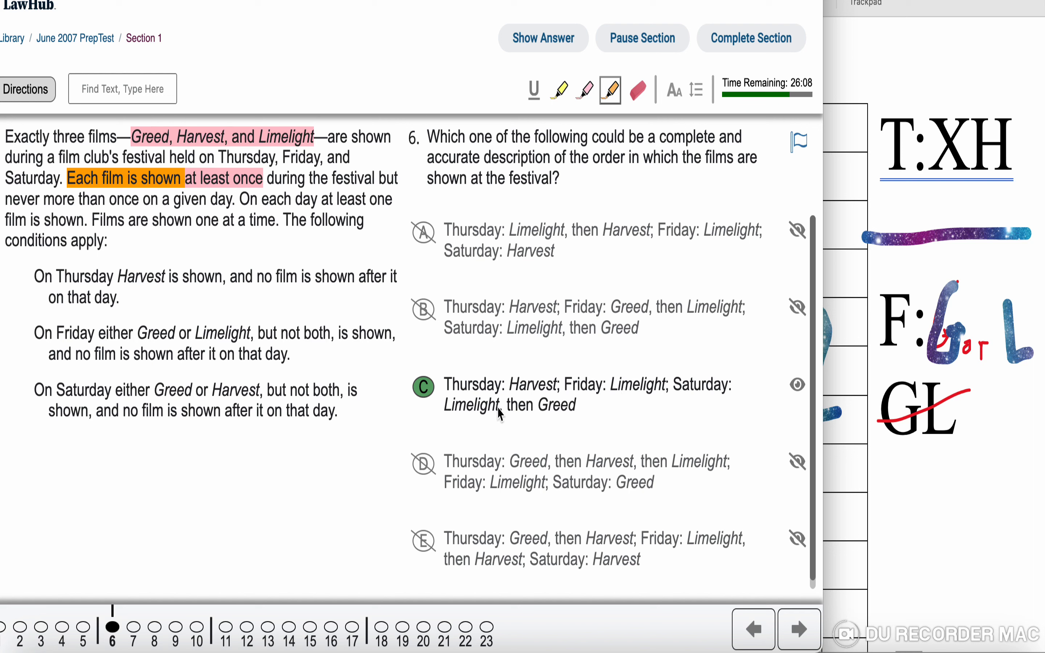
mouse_move(469, 407)
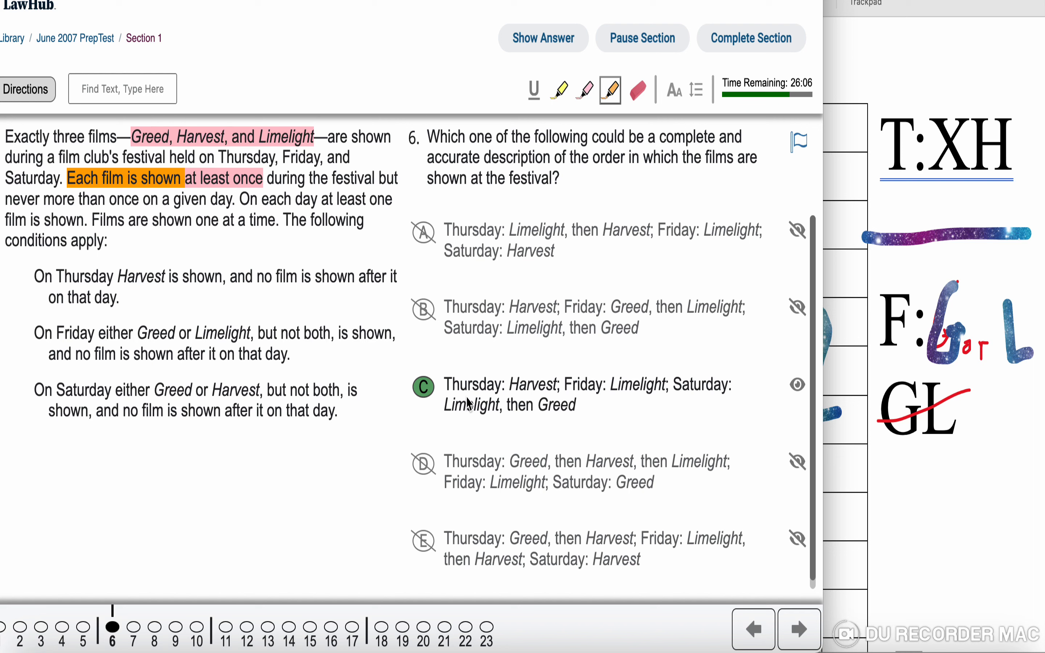
mouse_move(327, 330)
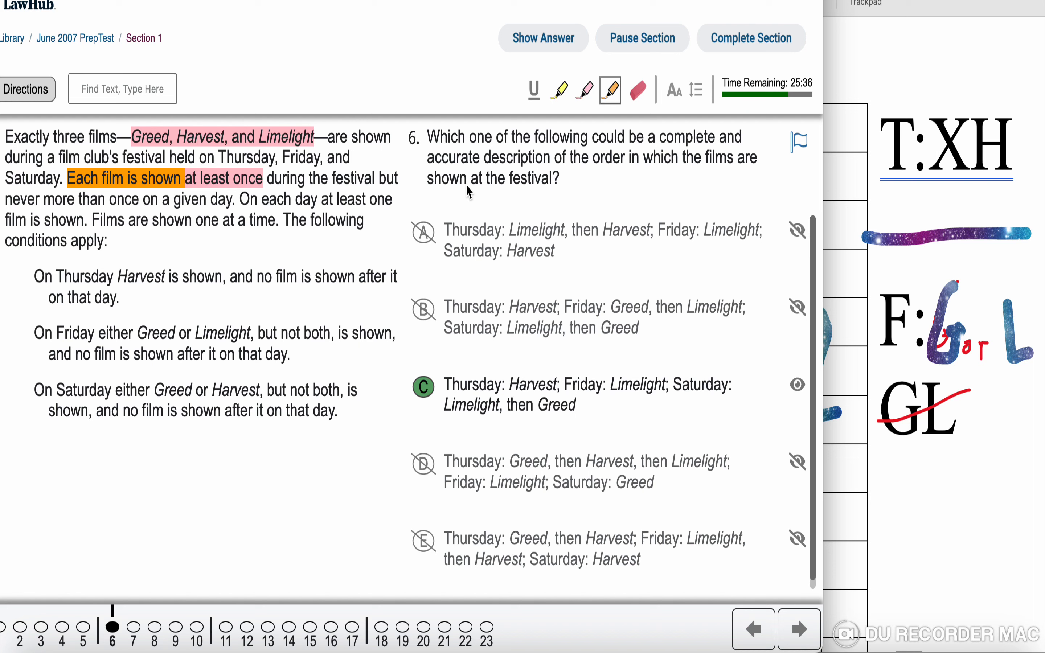
mouse_move(450, 202)
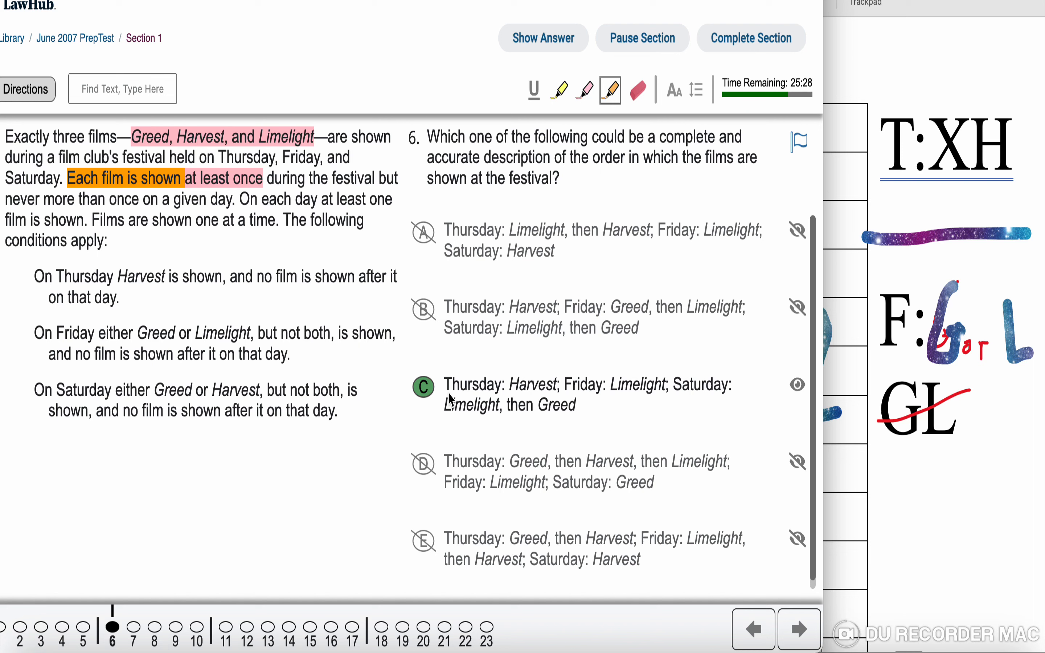
mouse_move(390, 368)
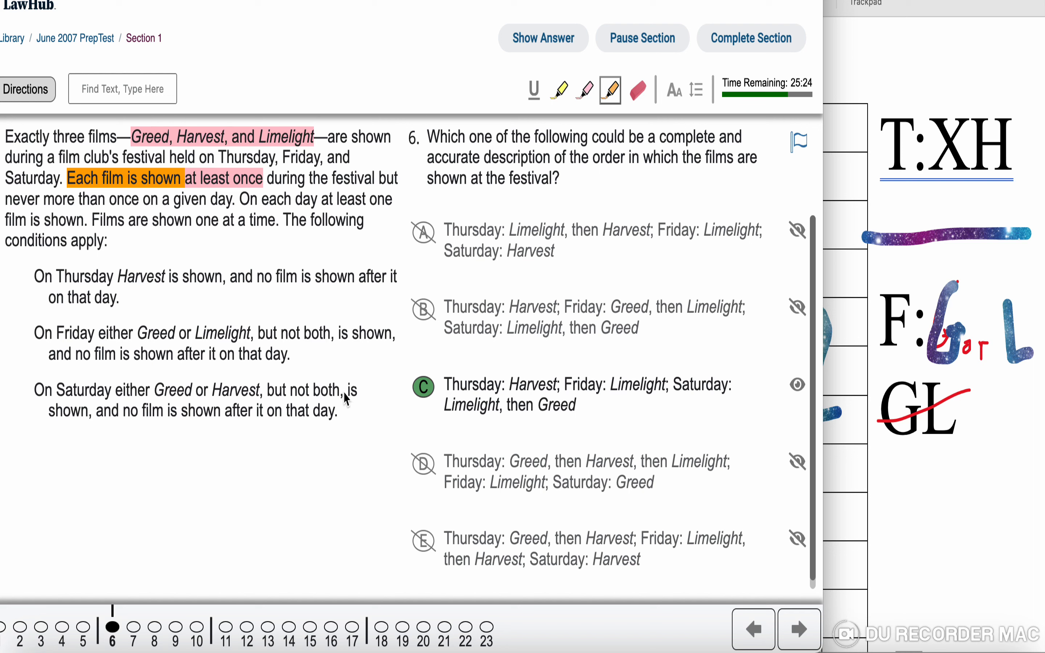
mouse_move(321, 320)
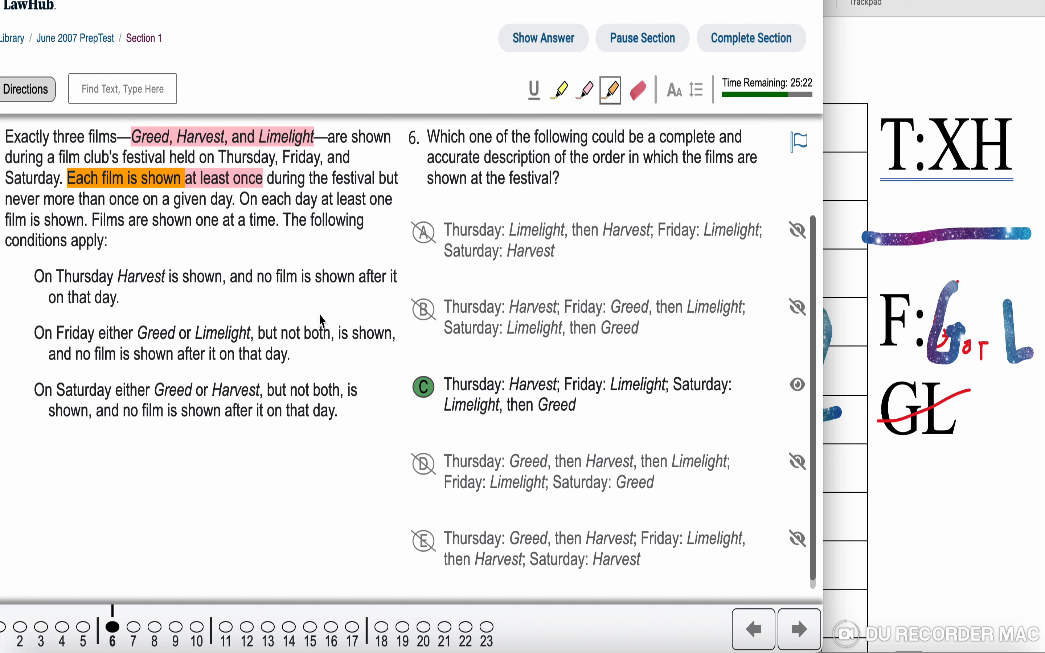
mouse_move(481, 411)
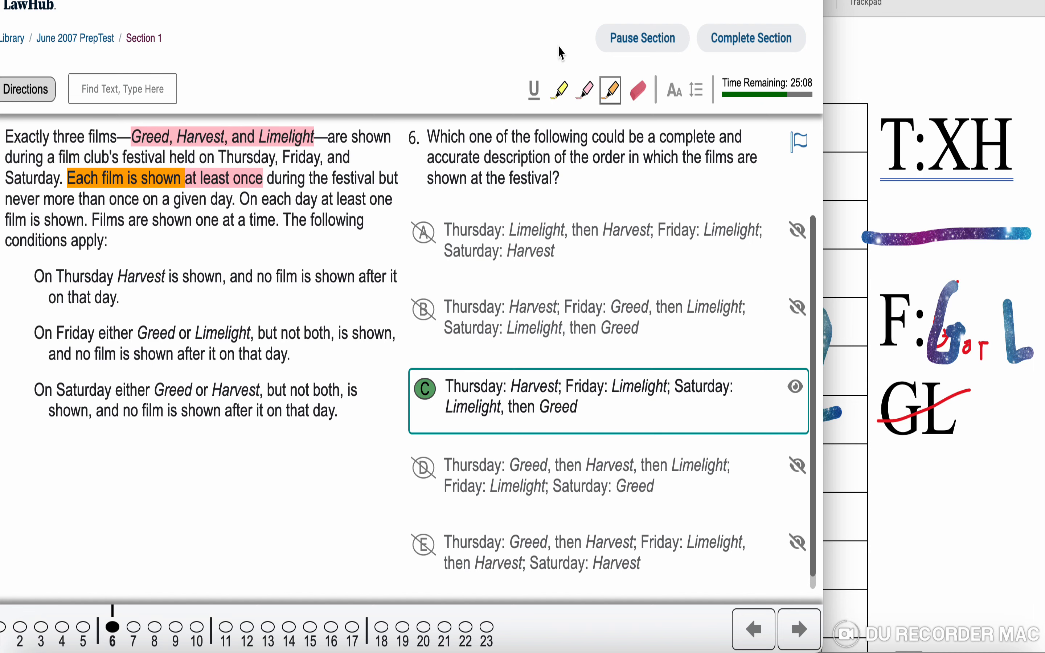
mouse_move(872, 326)
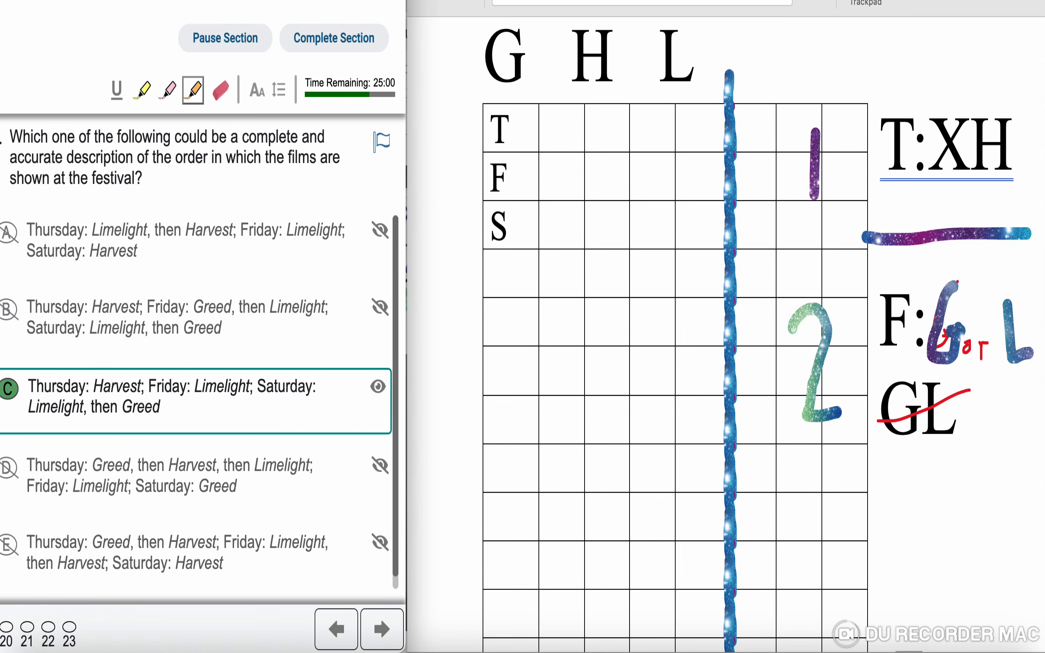
Fill the grid with H for Thursday, L for Friday, and L then G for Saturday
click(557, 136)
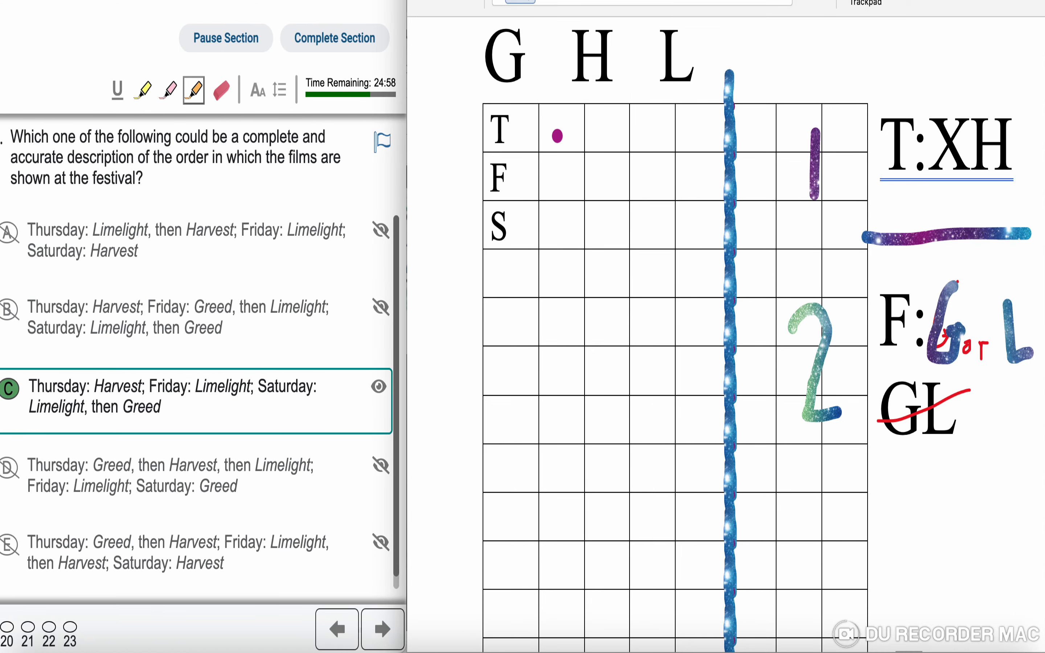
drag(557, 135, 562, 175)
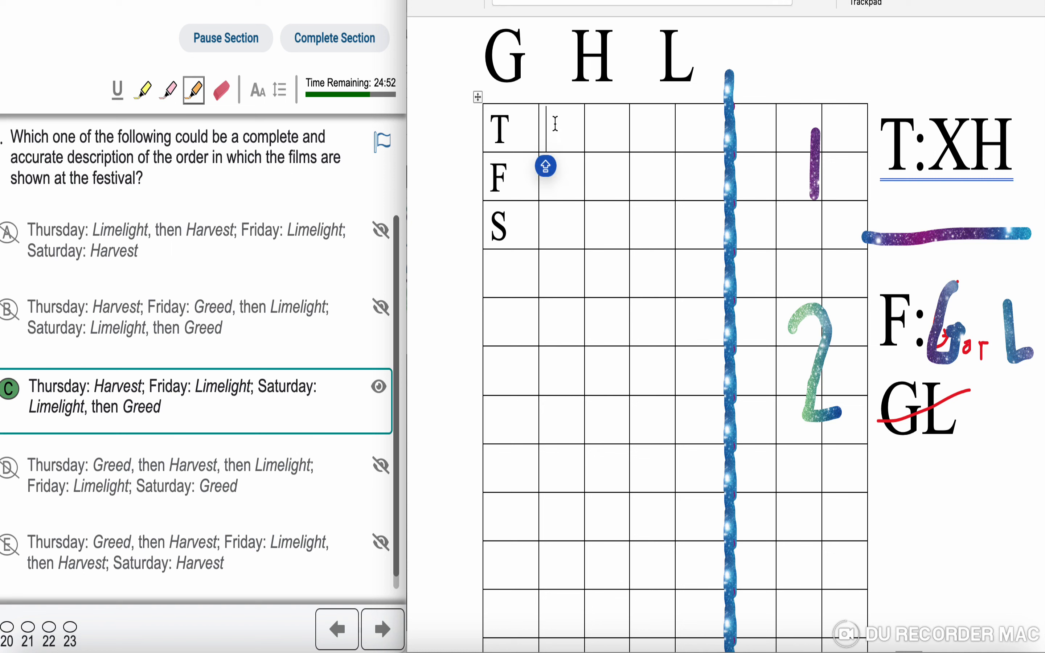
text(H)
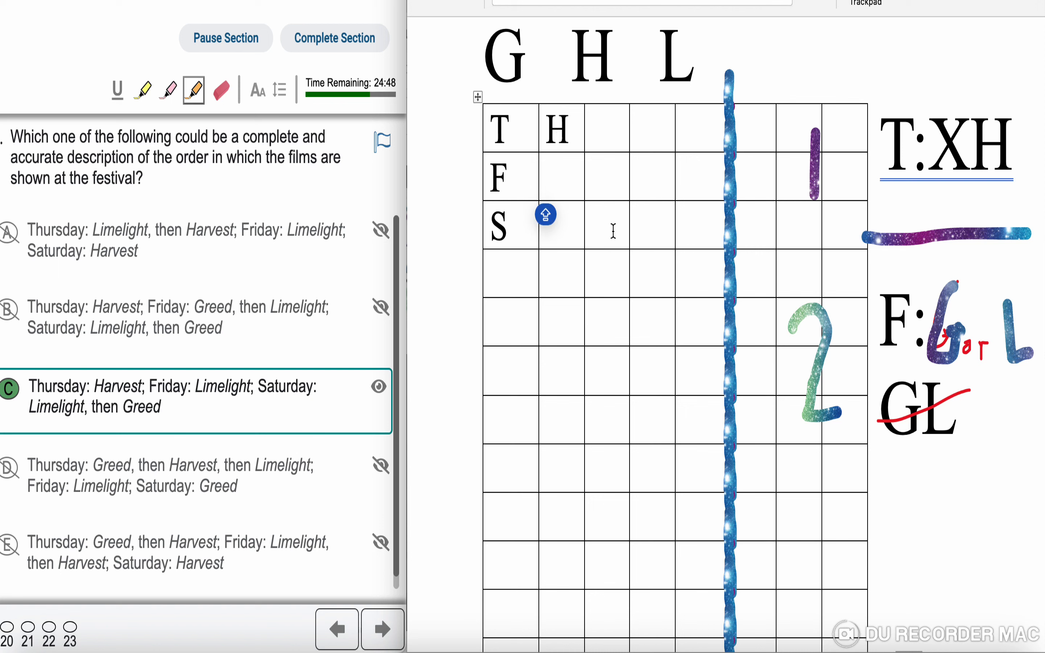
text(L)
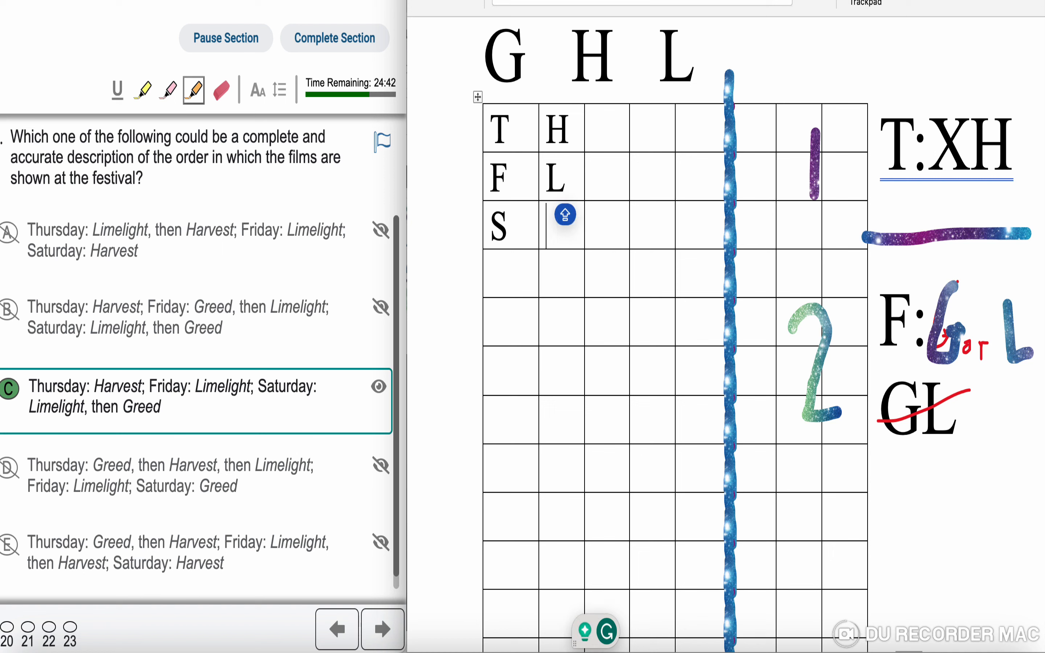
text(L)
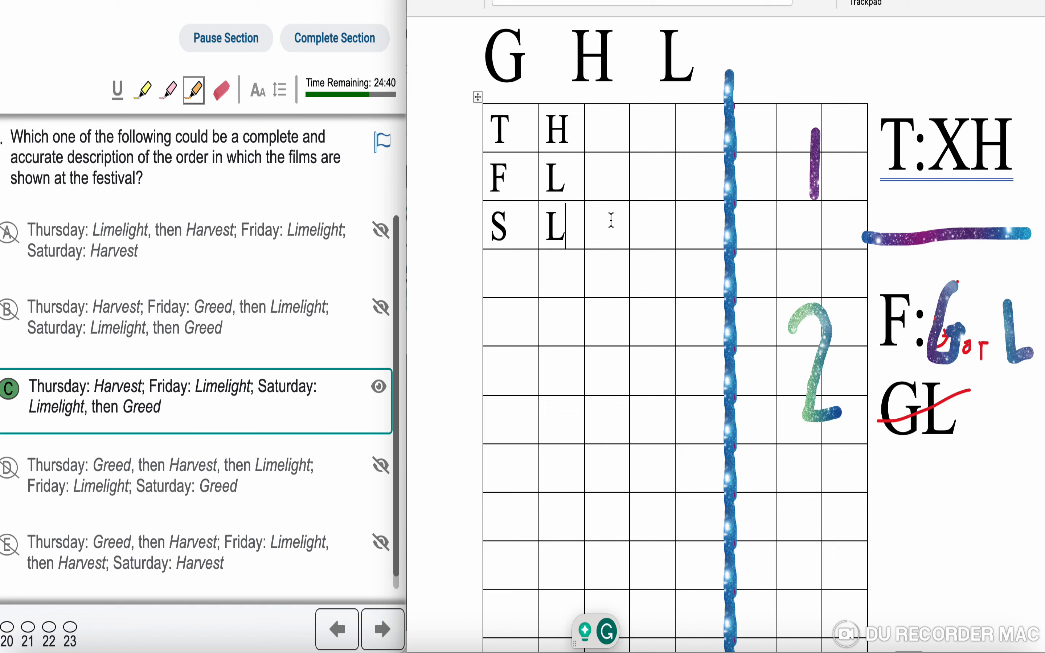
text(G)
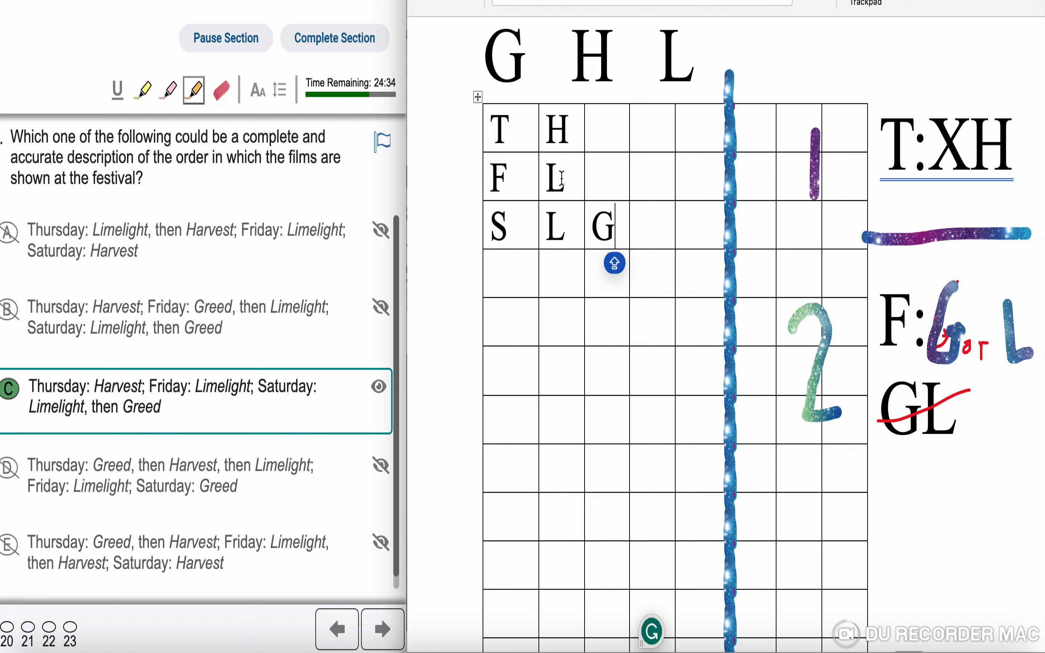
mouse_move(543, 216)
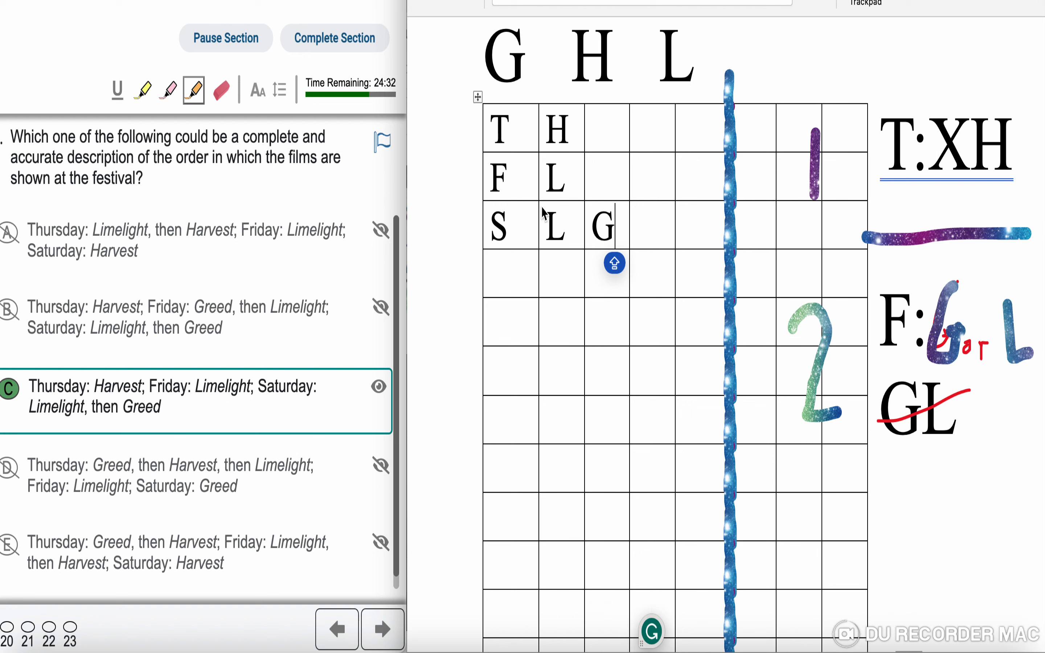